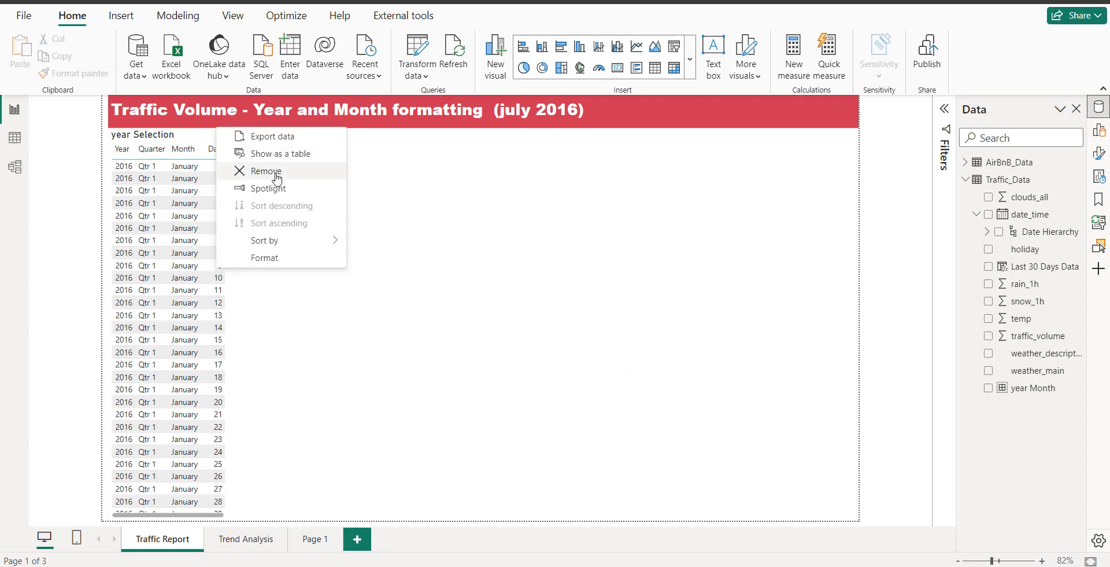
Delete the year-selection table visual, leaving only the red title banner.
{"action": "left_click", "coordinate": [265, 171]}
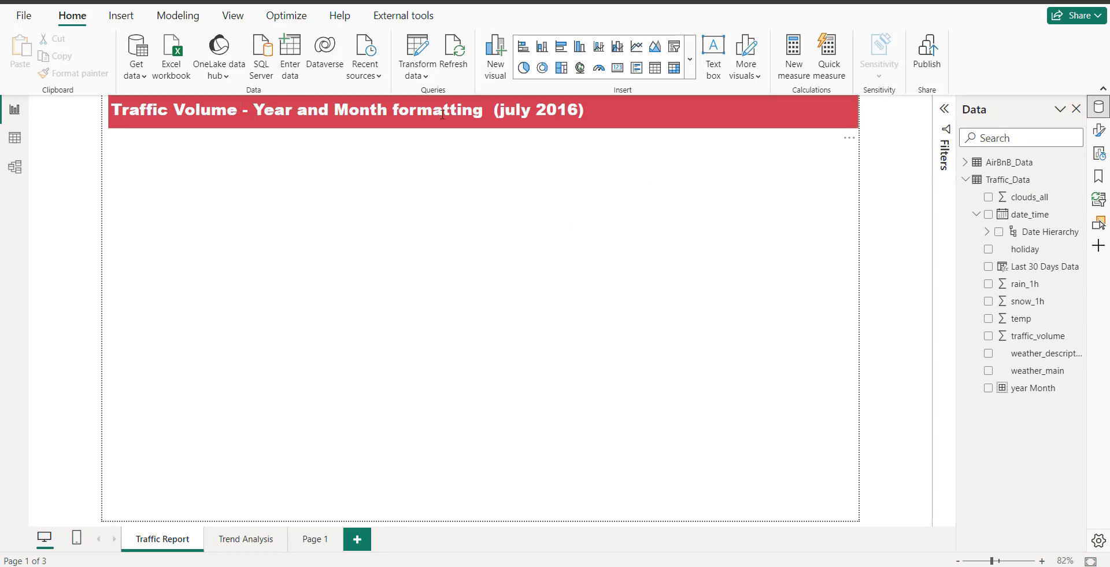
{"action": "mouse_move", "coordinate": [878, 261]}
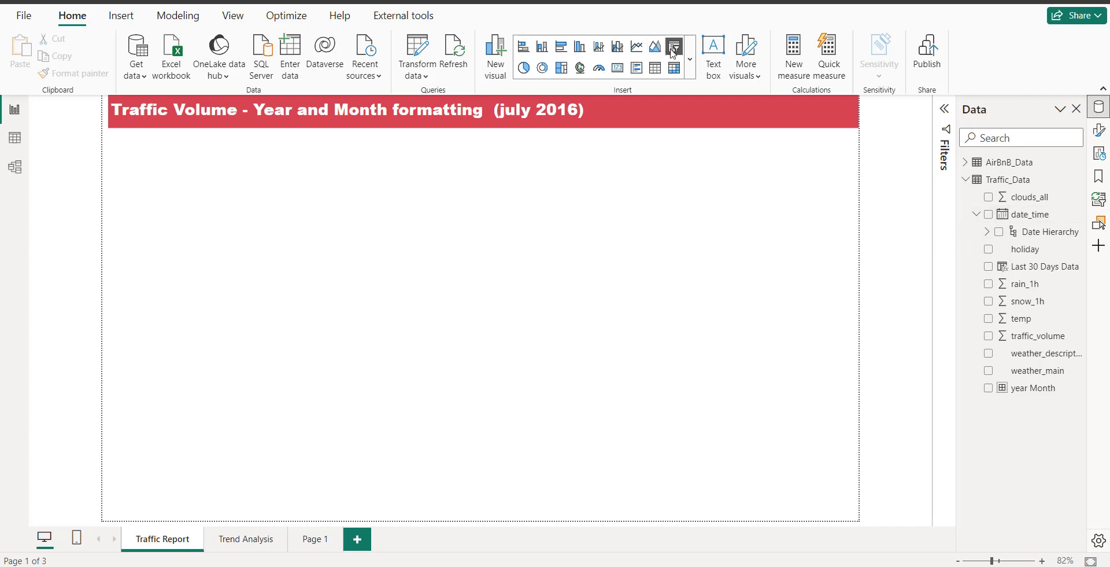
Add a tall slicer at the left using date_time's Year level, spanning 2012–2018.
{"action": "left_click", "coordinate": [675, 46]}
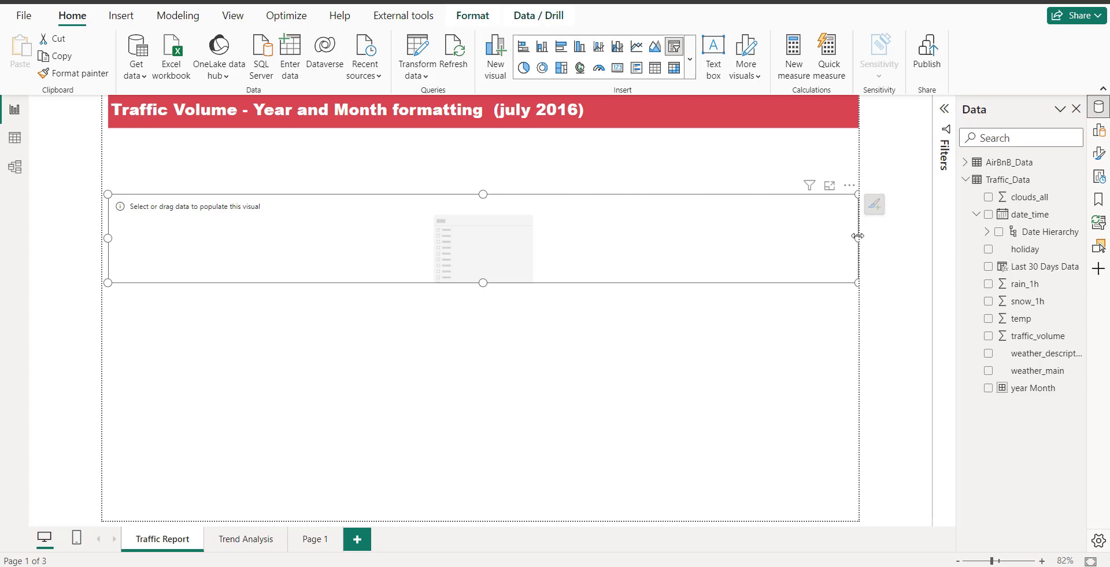
{"action": "left_click_drag", "start_coordinate": [858, 236], "coordinate": [220, 236]}
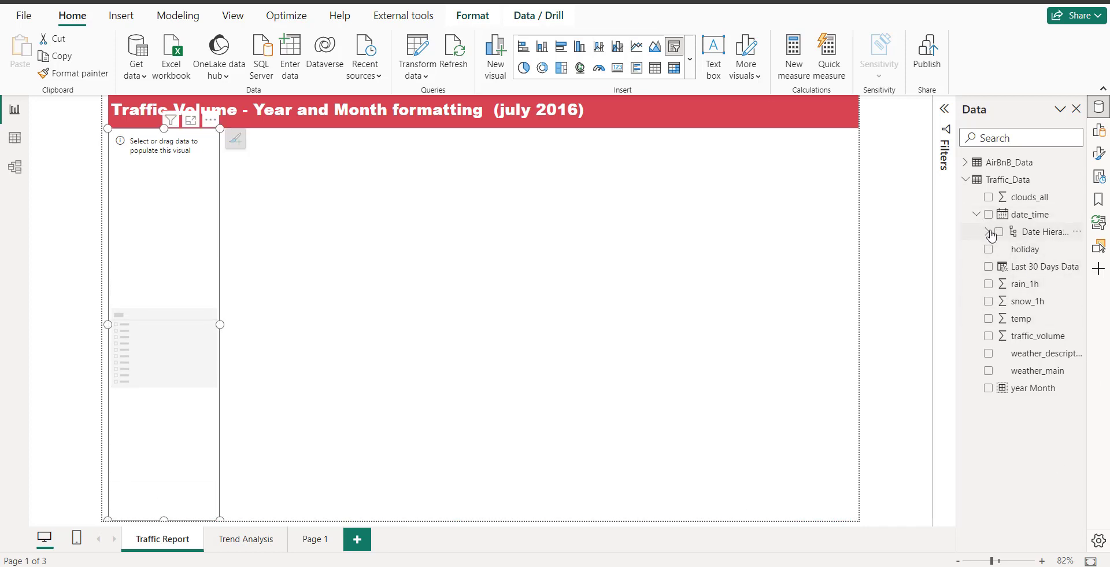
{"action": "left_click", "coordinate": [987, 232]}
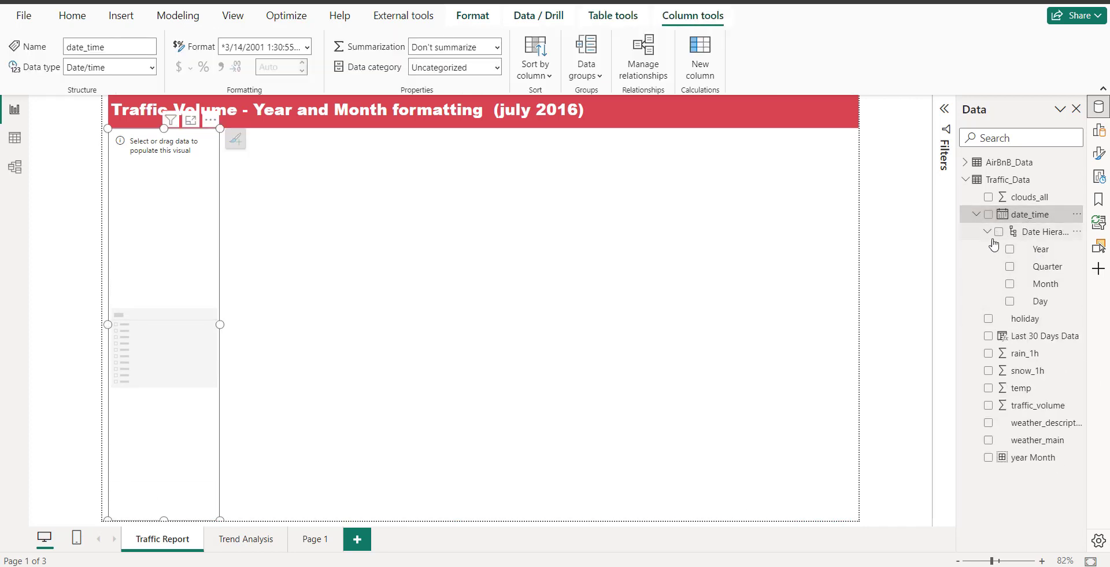
{"action": "left_click", "coordinate": [71, 16]}
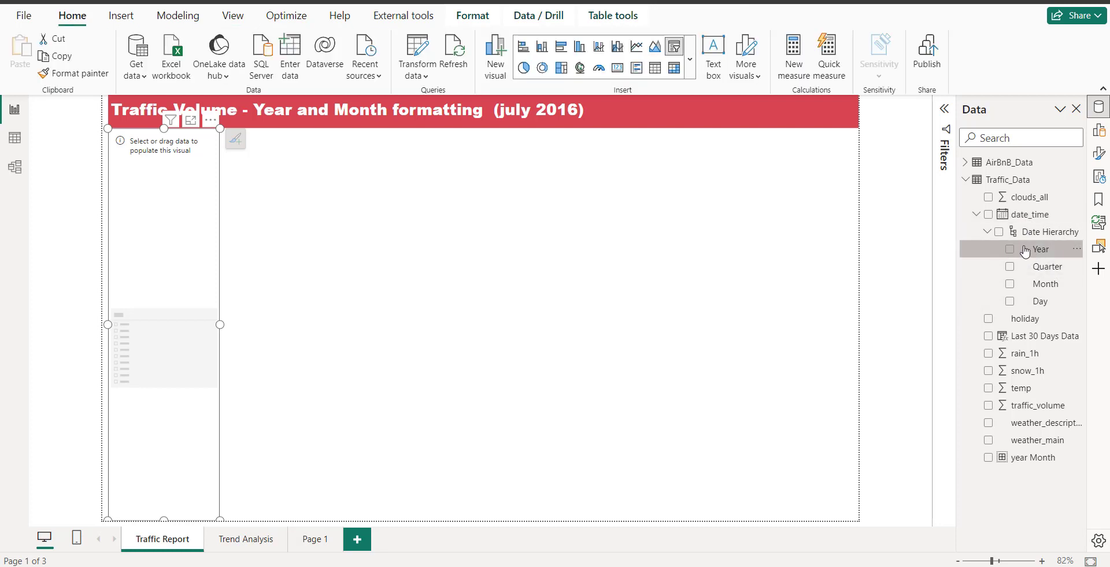
{"action": "left_click", "coordinate": [1010, 249]}
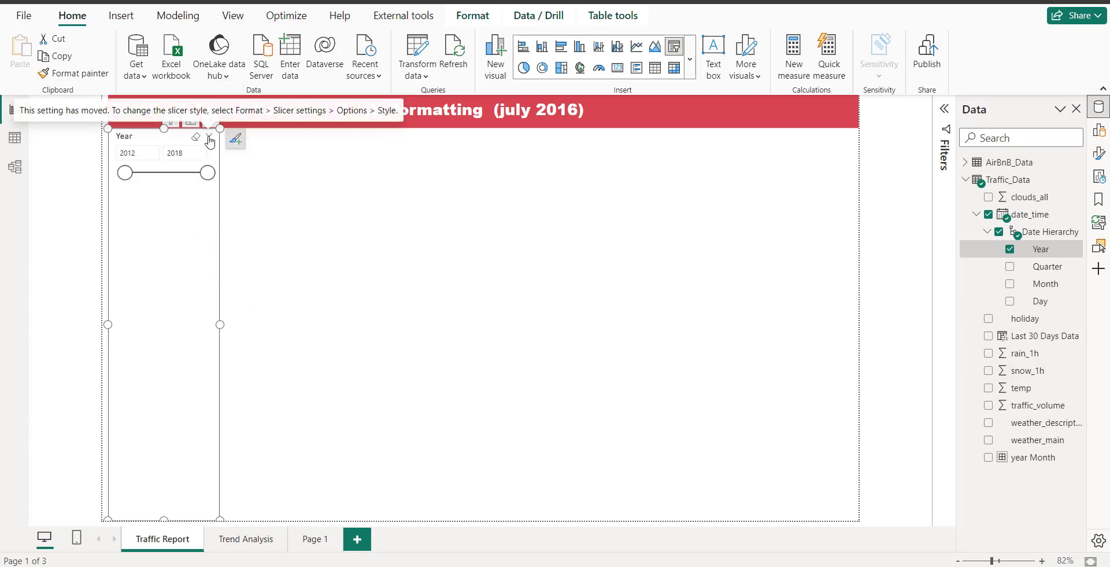
{"action": "left_click", "coordinate": [209, 120]}
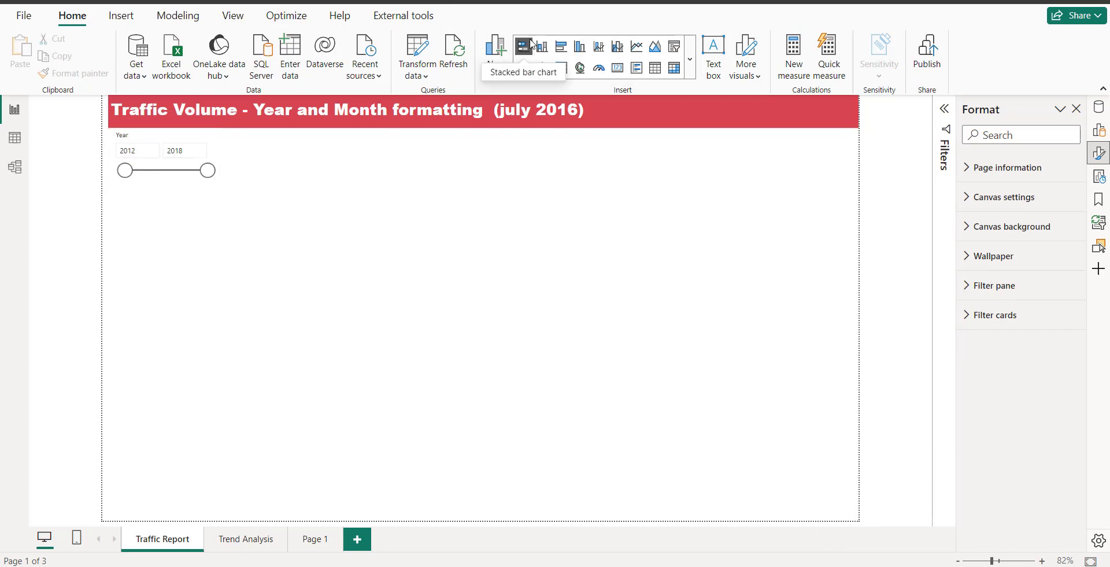
Add a wide clustered column chart below the slicer plotting Sum of traffic_volume.
{"action": "left_click", "coordinate": [527, 44]}
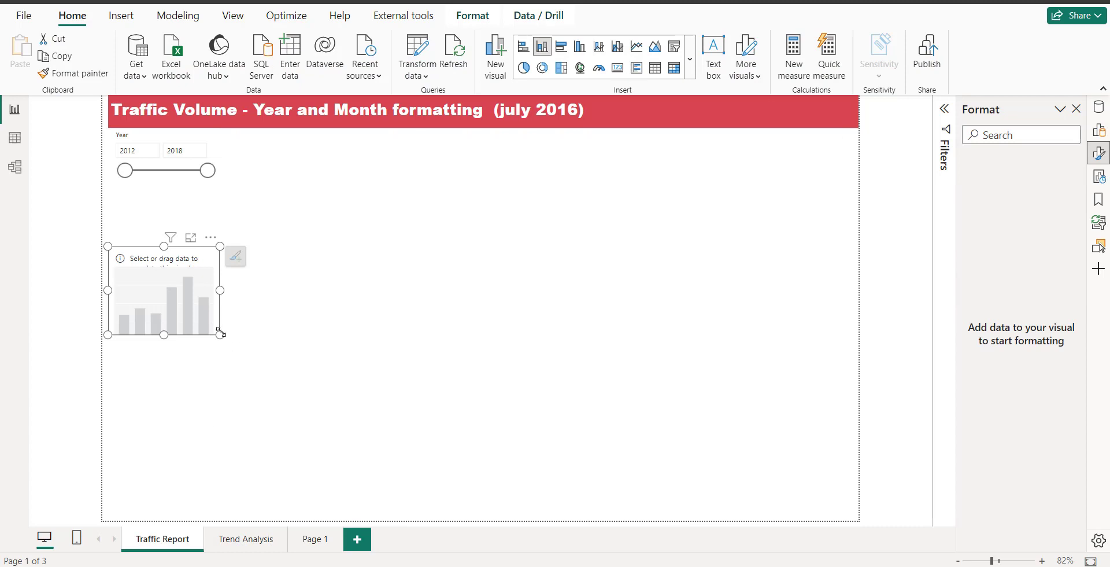
{"action": "left_click_drag", "start_coordinate": [221, 334], "coordinate": [857, 519]}
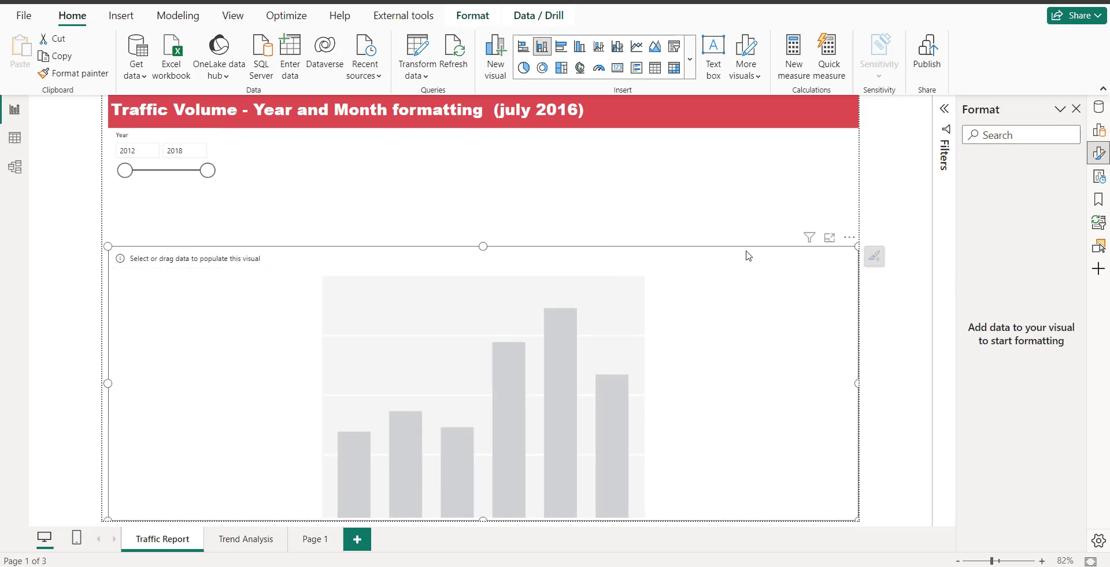
{"action": "mouse_move", "coordinate": [1099, 147]}
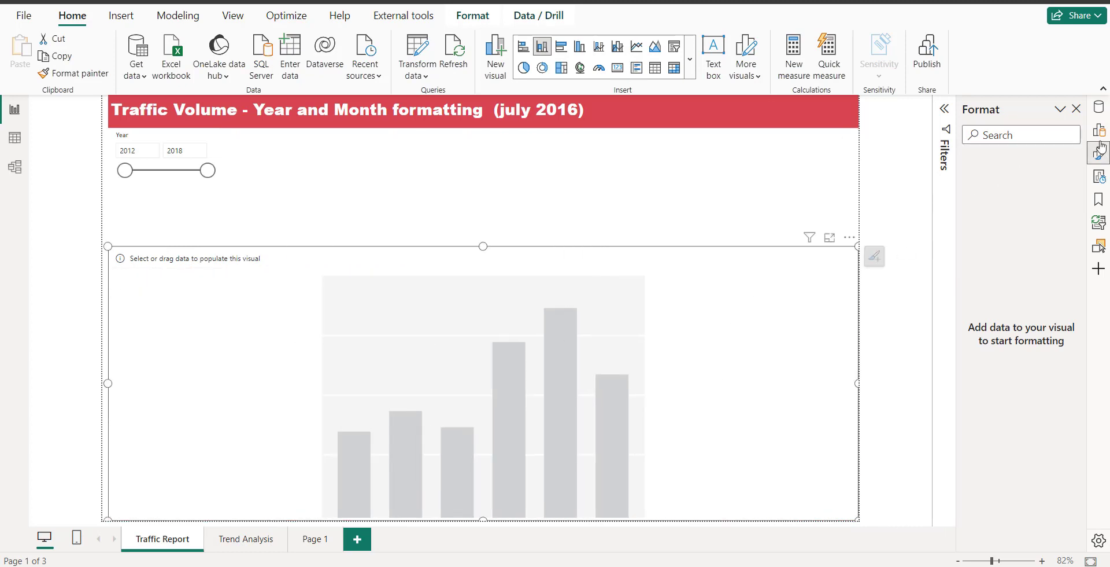
{"action": "left_click", "coordinate": [1098, 130]}
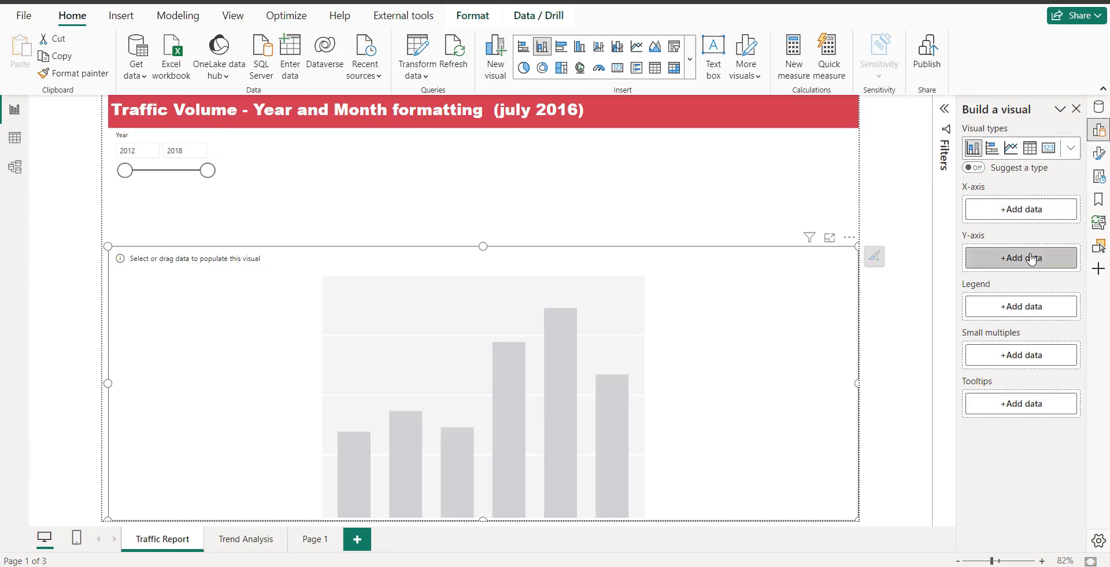
{"action": "left_click", "coordinate": [1021, 258]}
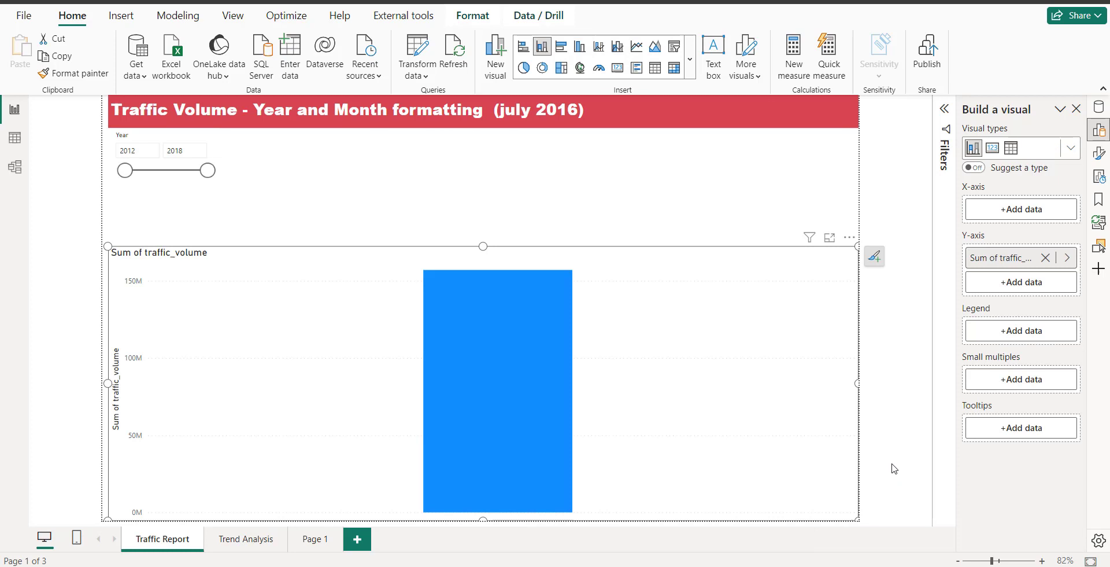
{"action": "mouse_move", "coordinate": [568, 425]}
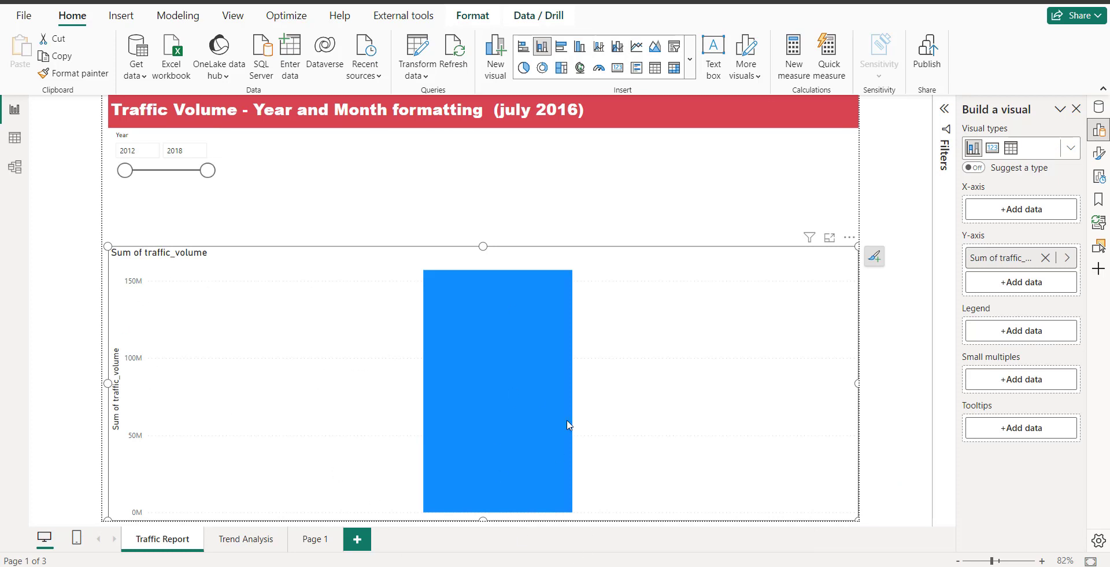
{"action": "left_click", "coordinate": [183, 150]}
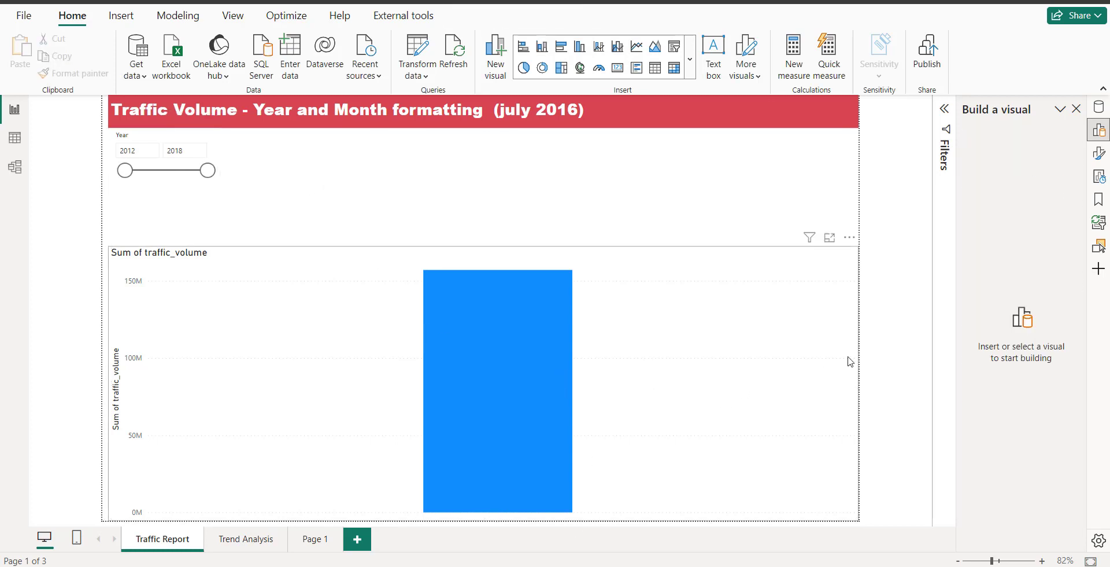
Try date_time on the chart's X-axis, then remove the date hierarchy again.
{"action": "left_click", "coordinate": [497, 395]}
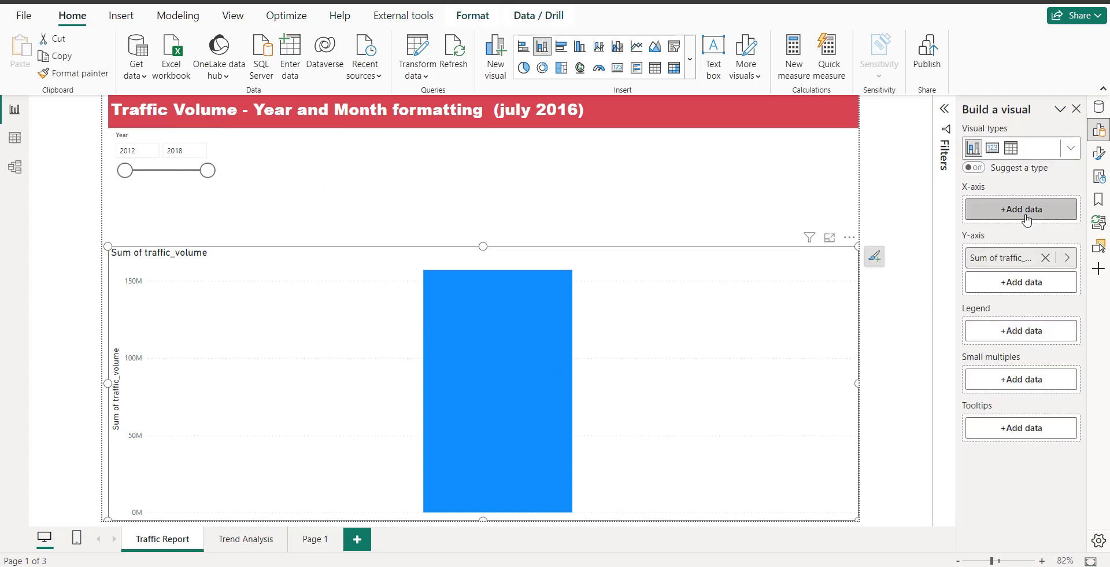
{"action": "left_click", "coordinate": [1021, 209]}
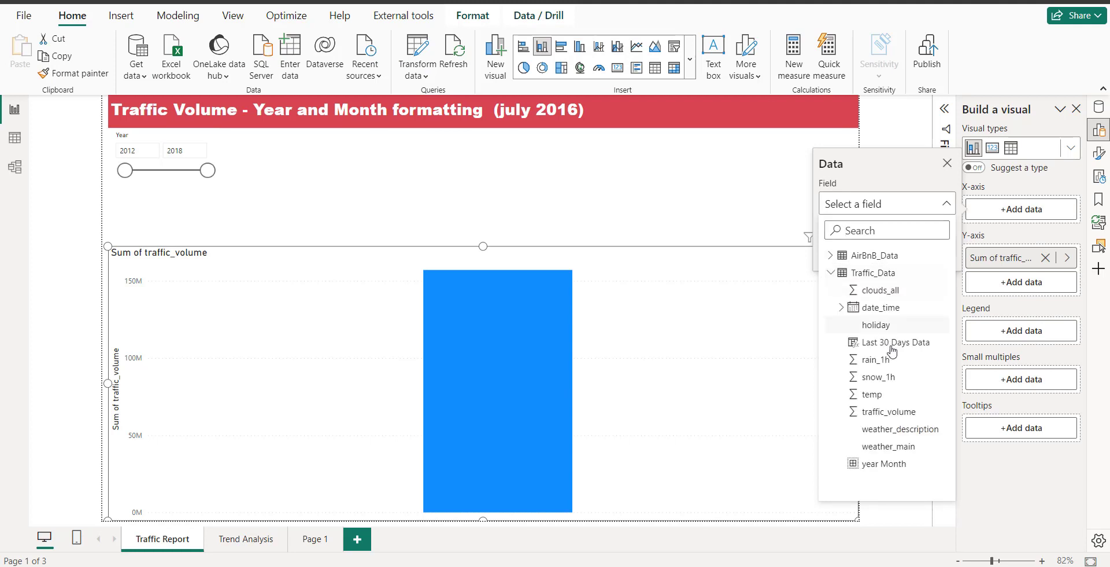
{"action": "mouse_move", "coordinate": [856, 324]}
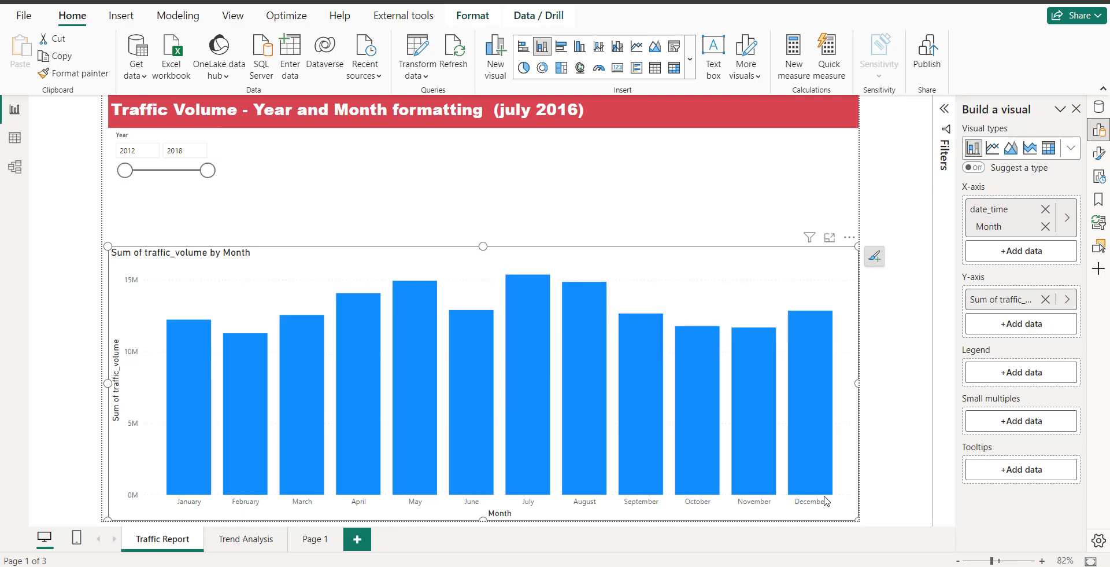
{"action": "mouse_move", "coordinate": [684, 254]}
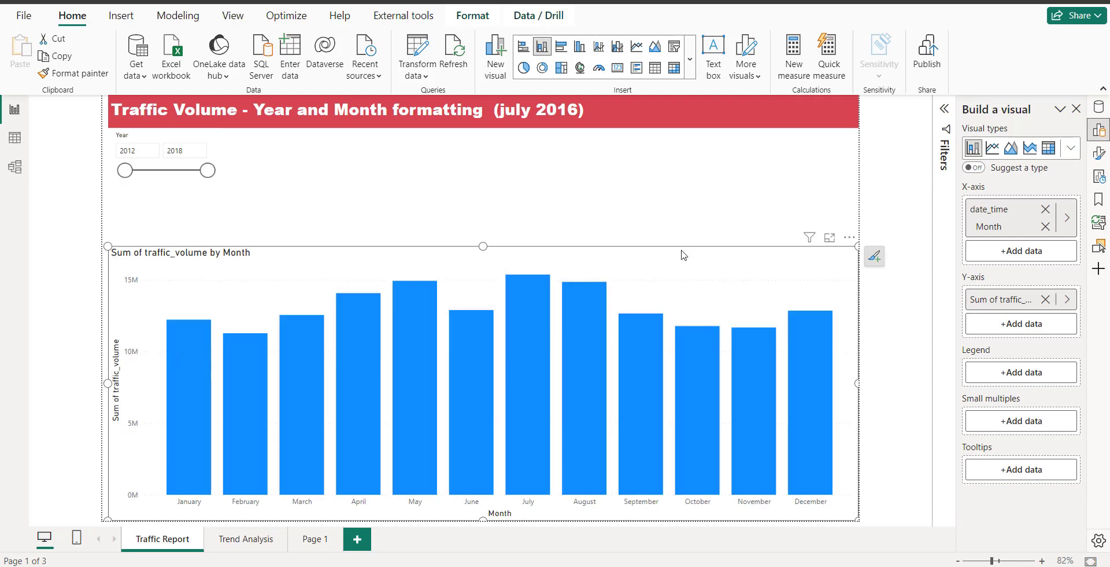
{"action": "mouse_move", "coordinate": [489, 233]}
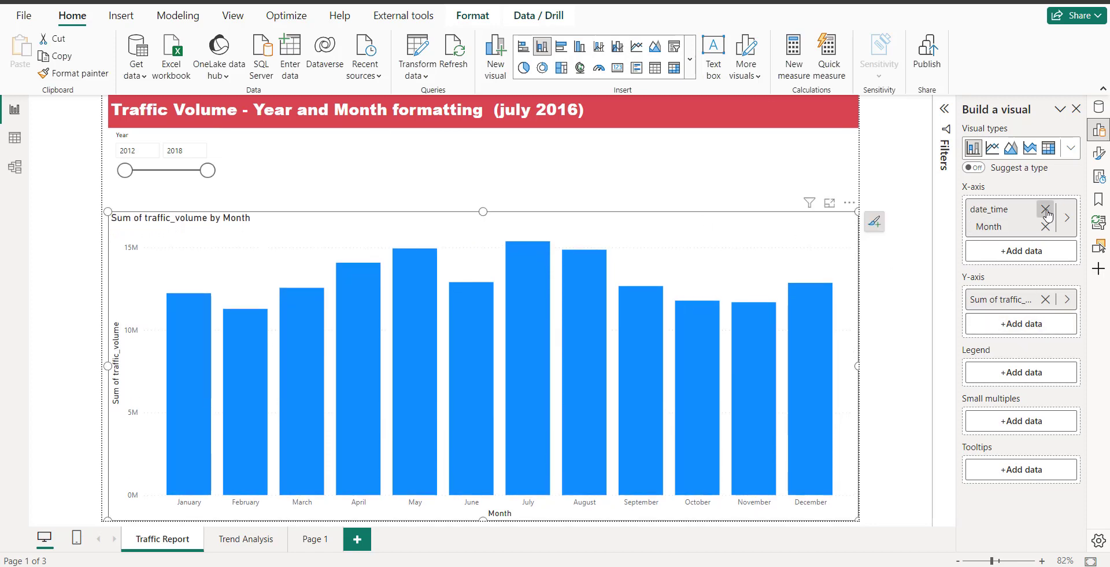
{"action": "left_click", "coordinate": [1046, 210]}
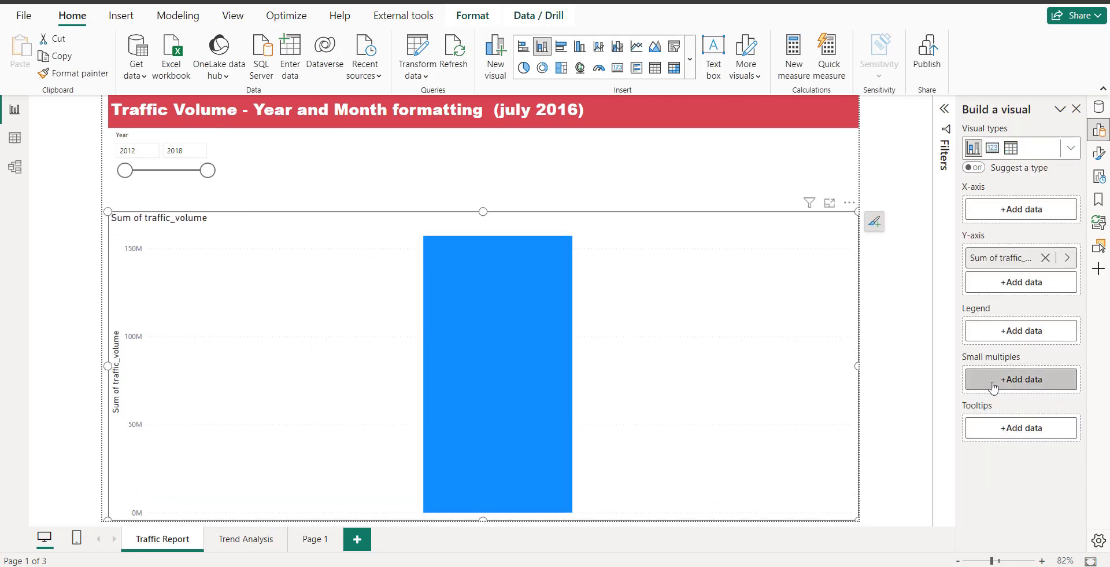
{"action": "left_click", "coordinate": [1020, 209]}
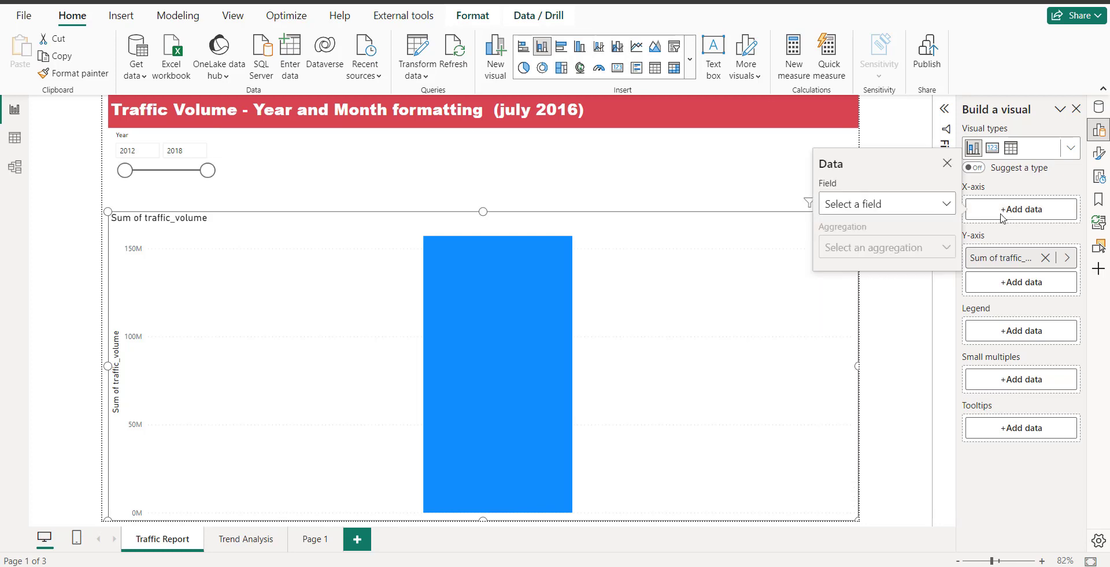
{"action": "left_click", "coordinate": [887, 203]}
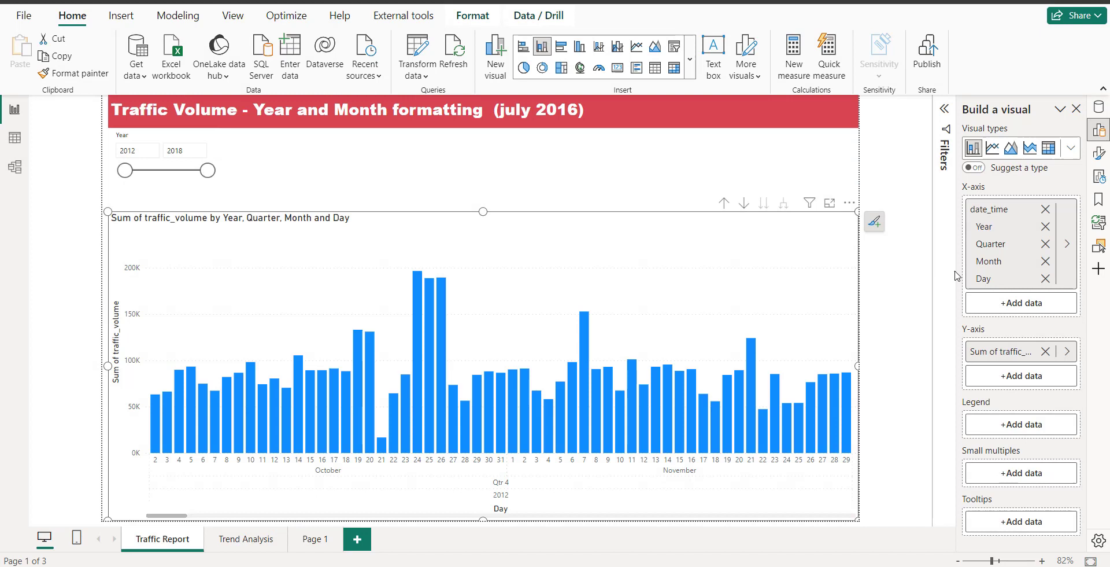
{"action": "mouse_move", "coordinate": [1045, 209]}
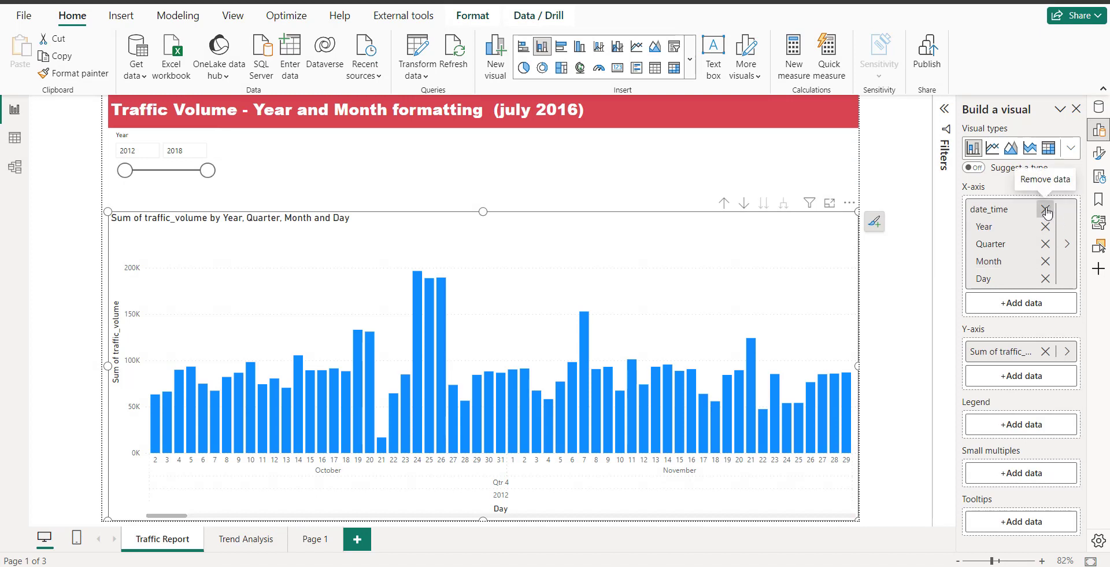
{"action": "left_click", "coordinate": [1046, 210]}
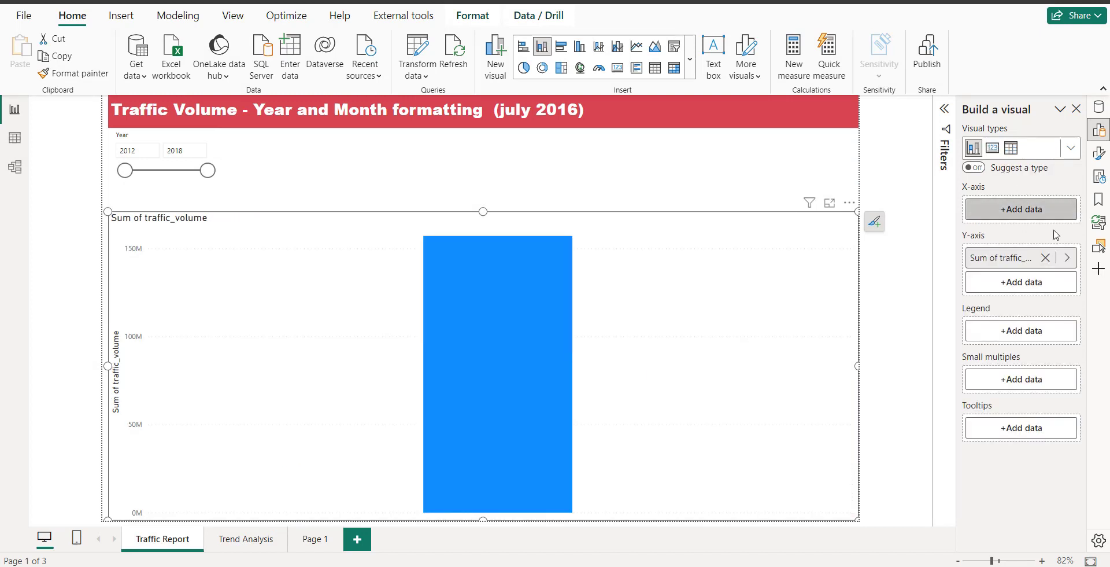
{"action": "mouse_move", "coordinate": [1099, 130]}
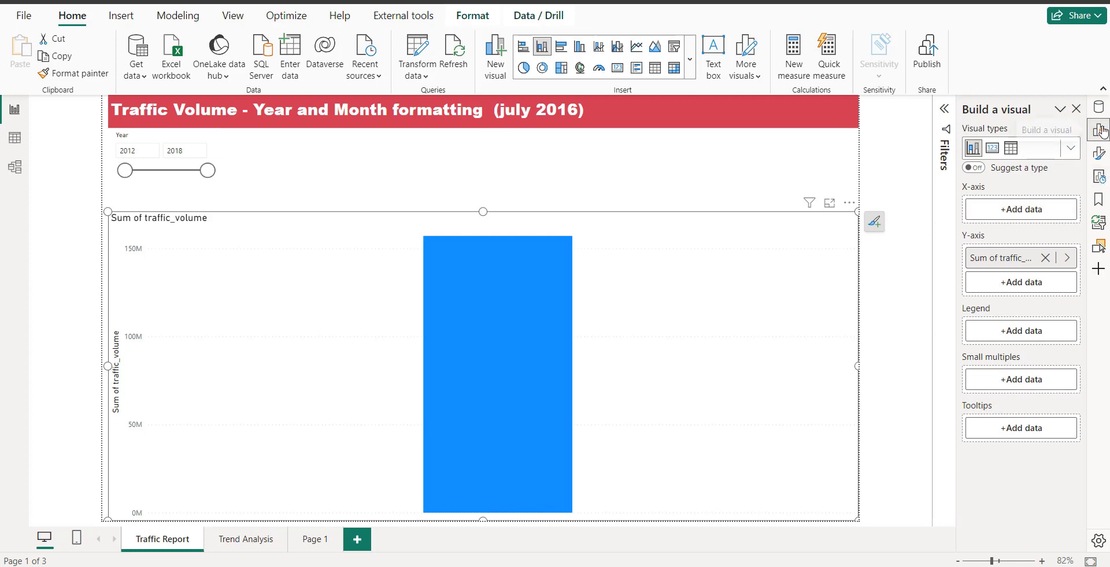
Create a date_time bin group named year Month with 1-month bins.
{"action": "left_click", "coordinate": [1097, 107]}
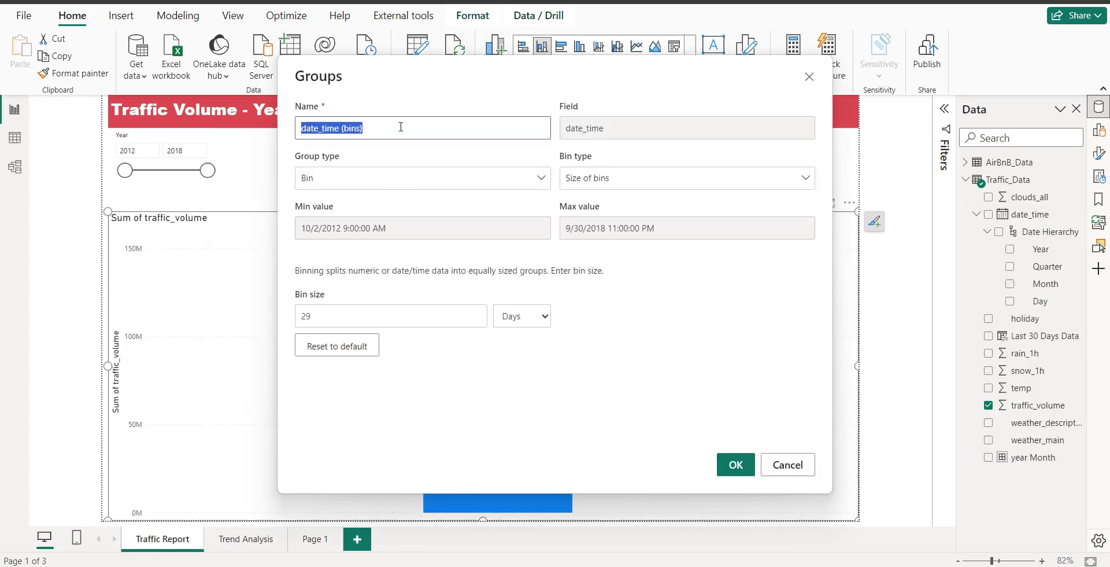
{"action": "type", "text": "year Month"}
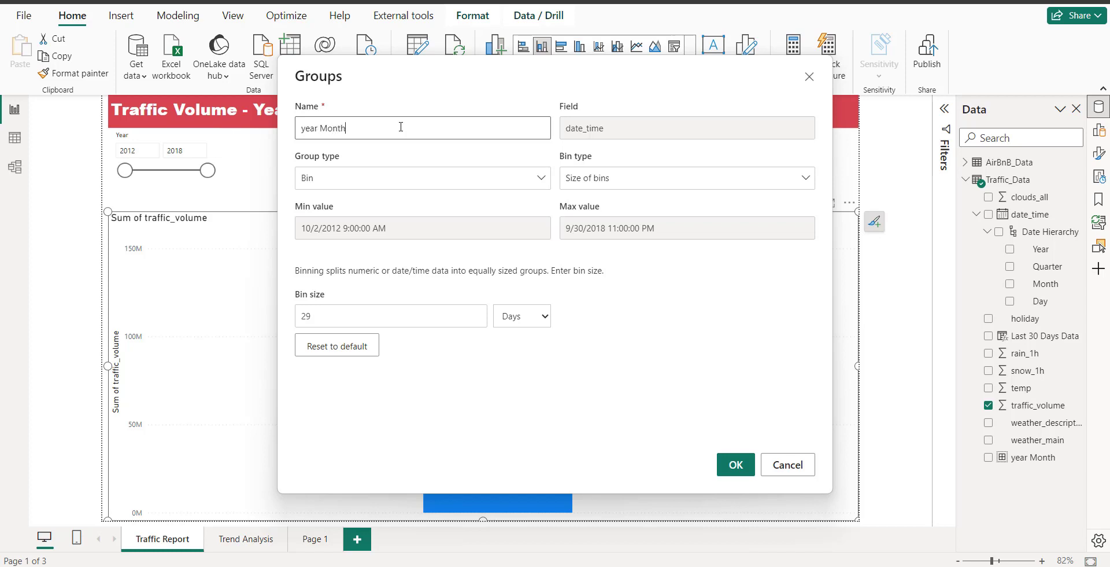
{"action": "left_click", "coordinate": [539, 316]}
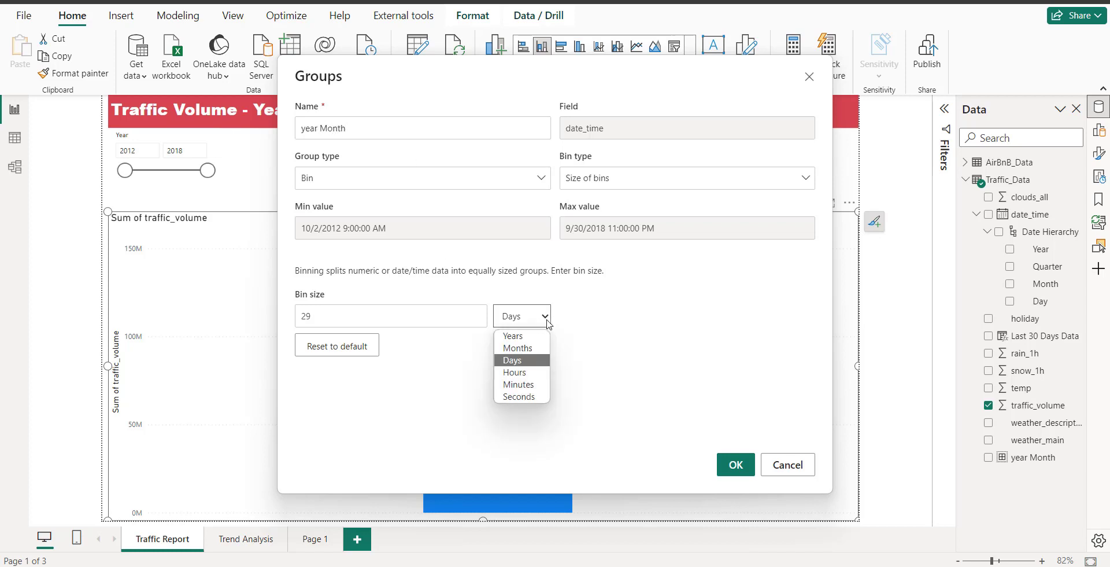
{"action": "left_click", "coordinate": [515, 347]}
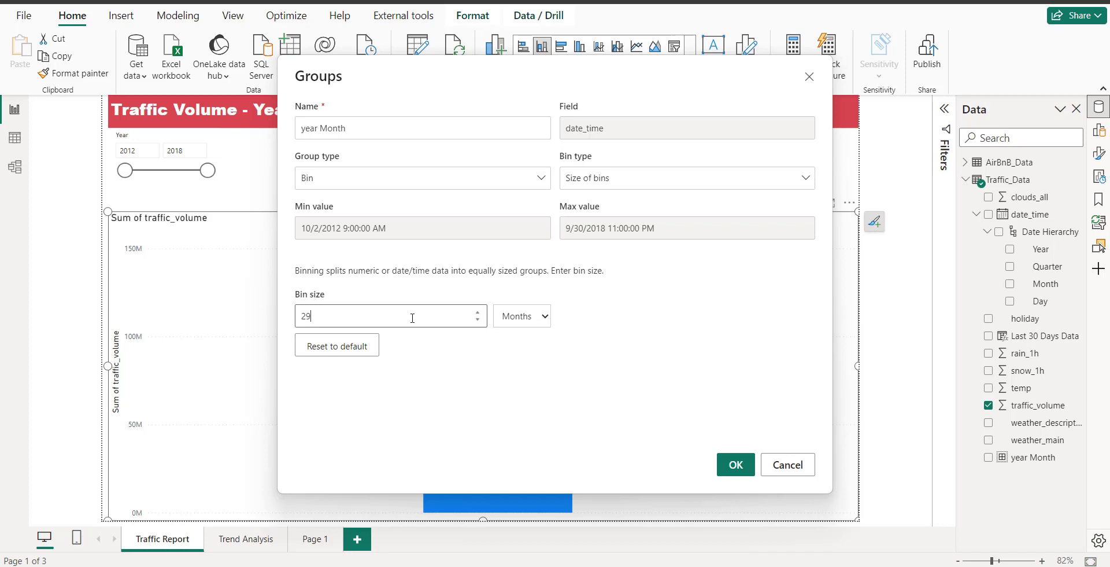
{"action": "type", "text": "1"}
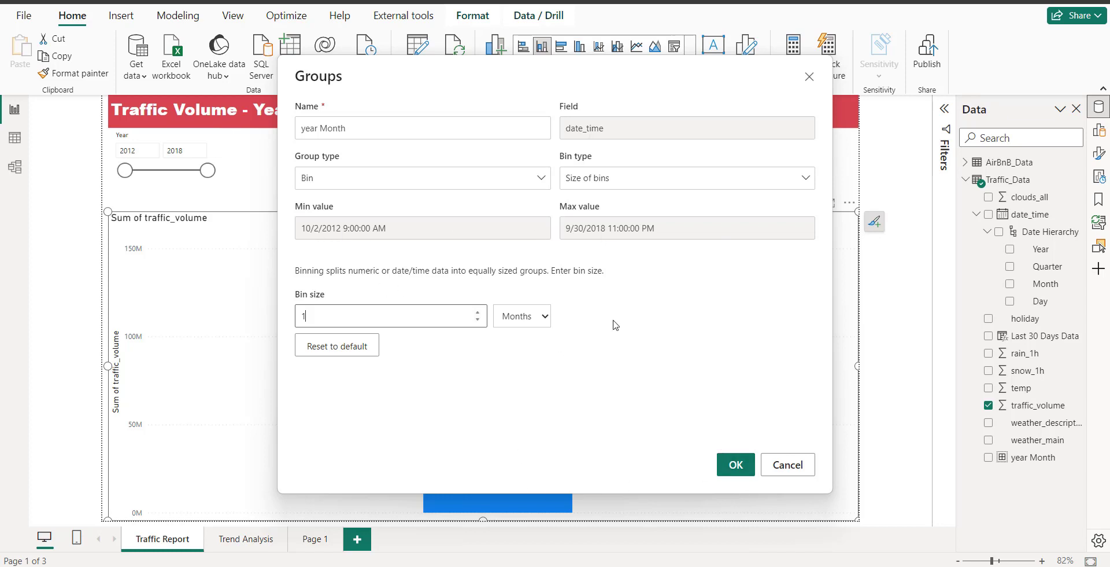
{"action": "mouse_move", "coordinate": [367, 207]}
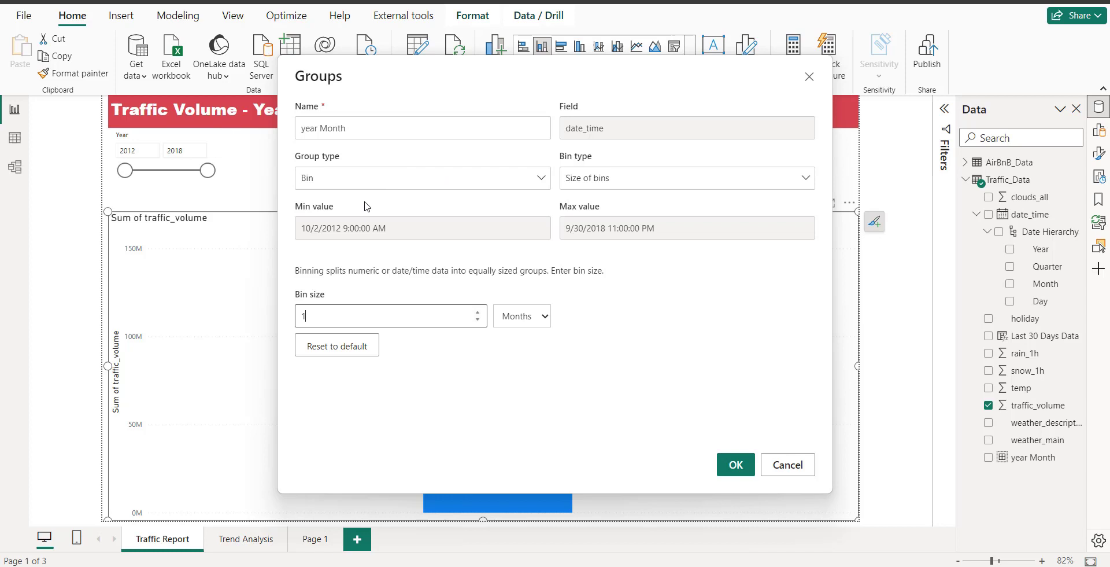
{"action": "mouse_move", "coordinate": [361, 325]}
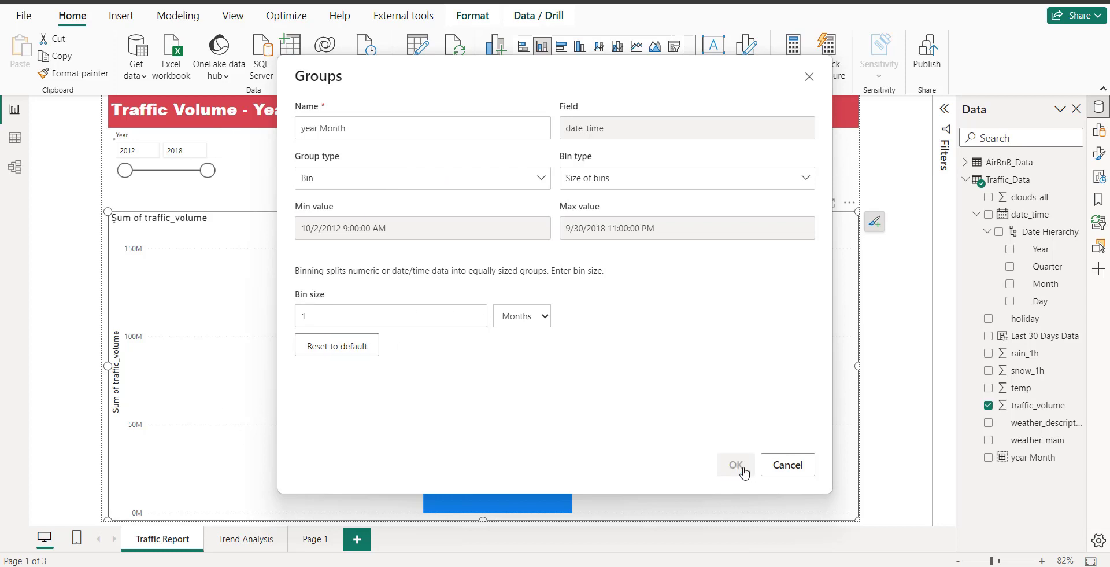
{"action": "left_click", "coordinate": [735, 464]}
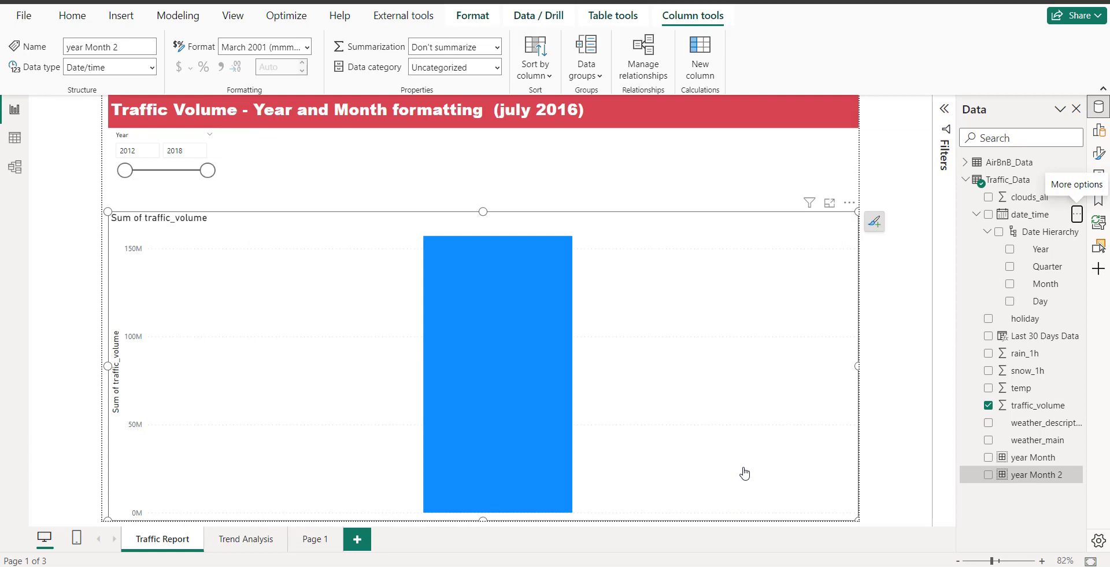
{"action": "mouse_move", "coordinate": [1025, 485]}
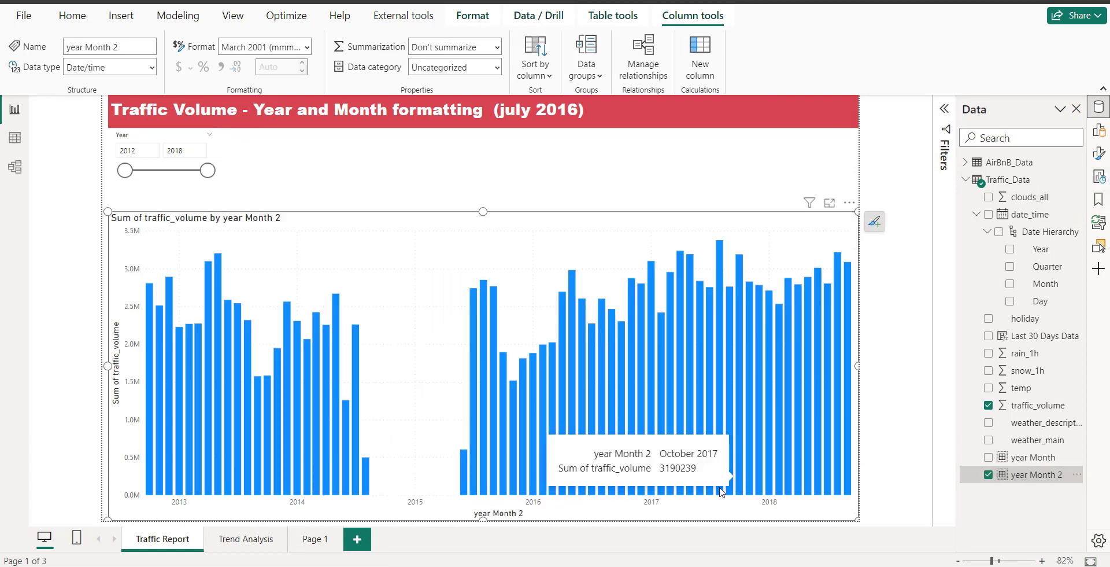
{"action": "mouse_move", "coordinate": [171, 495]}
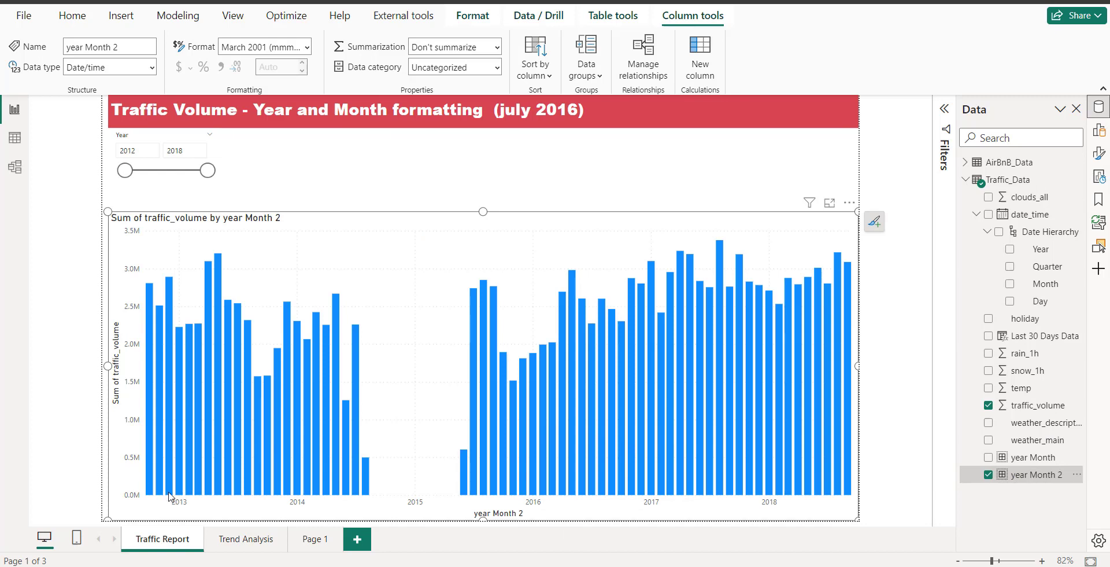
Set the Year slicer's start to 2017 so the monthly chart covers 2017–2018.
{"action": "left_click", "coordinate": [137, 151]}
{"action": "type", "text": "2017"}
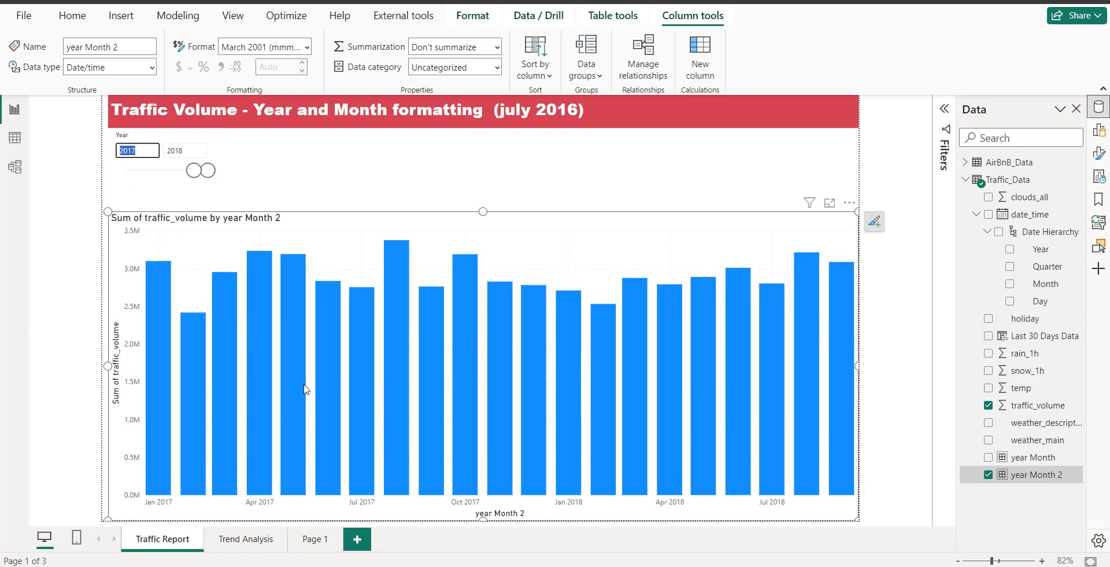
{"action": "mouse_move", "coordinate": [787, 500]}
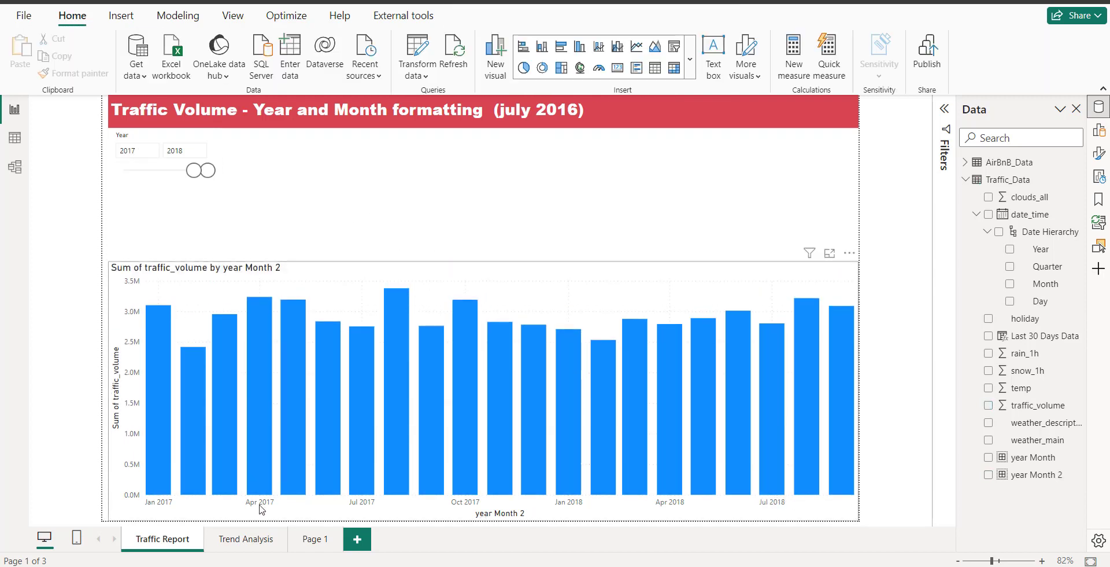
{"action": "mouse_move", "coordinate": [149, 227]}
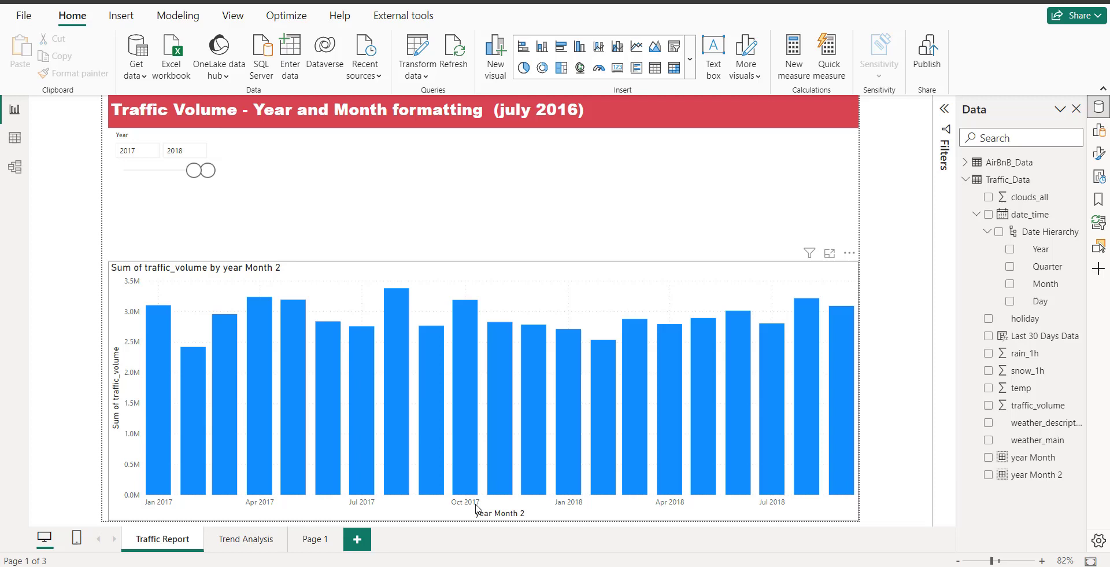
{"action": "left_click", "coordinate": [145, 151]}
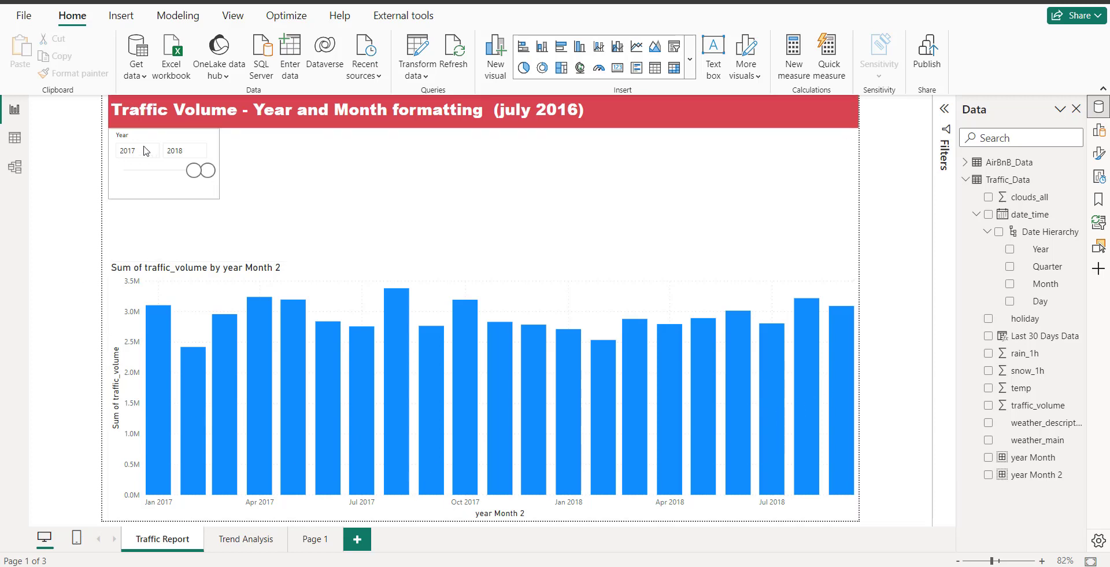
Enter 2016 as the Year slicer's start value and show the formatting options.
{"action": "left_click", "coordinate": [137, 151]}
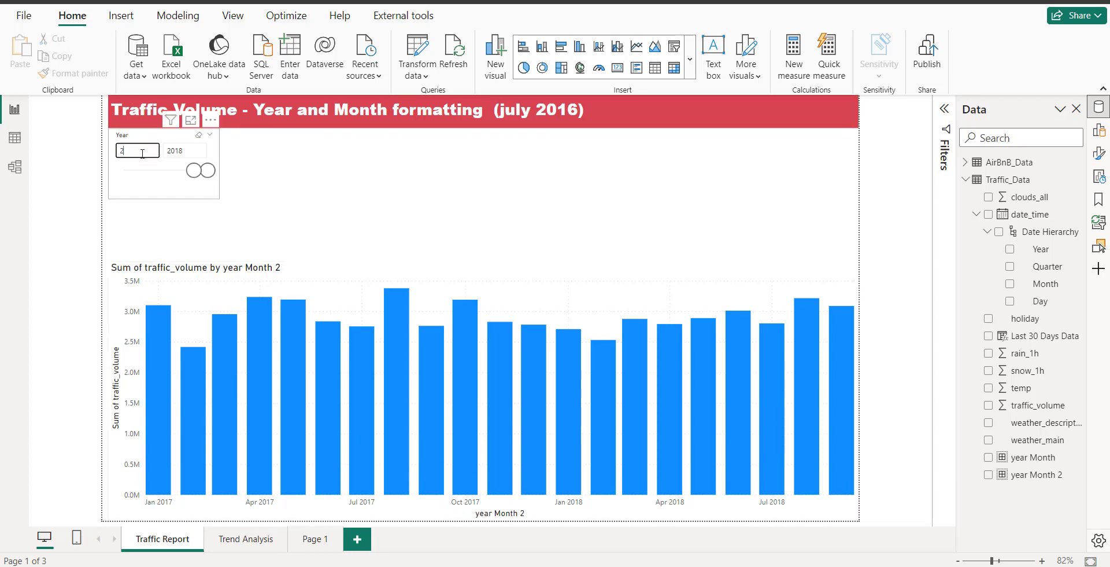
{"action": "type", "text": "2016"}
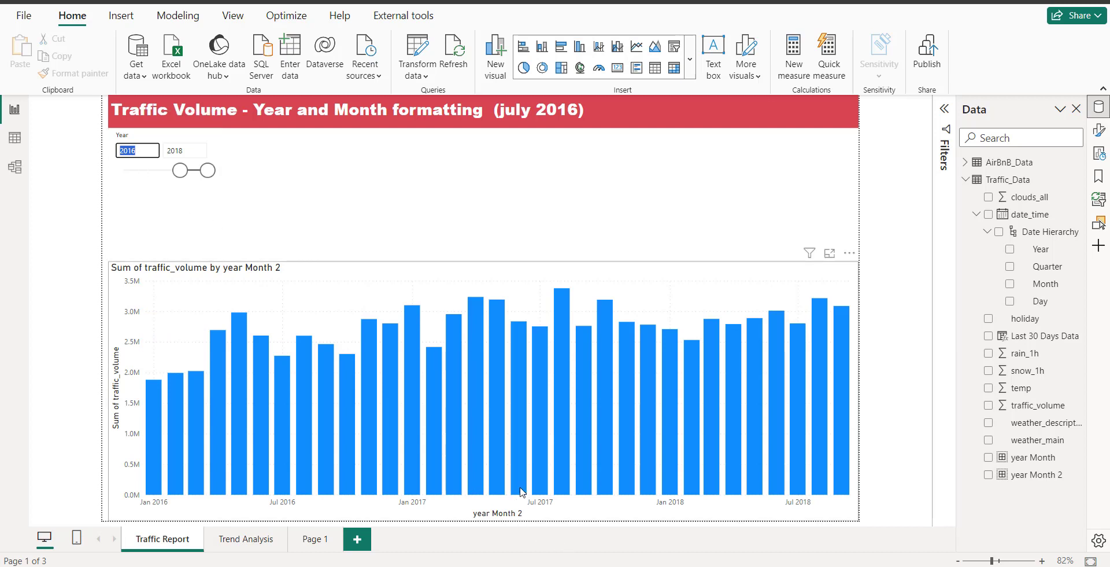
{"action": "left_click", "coordinate": [163, 168]}
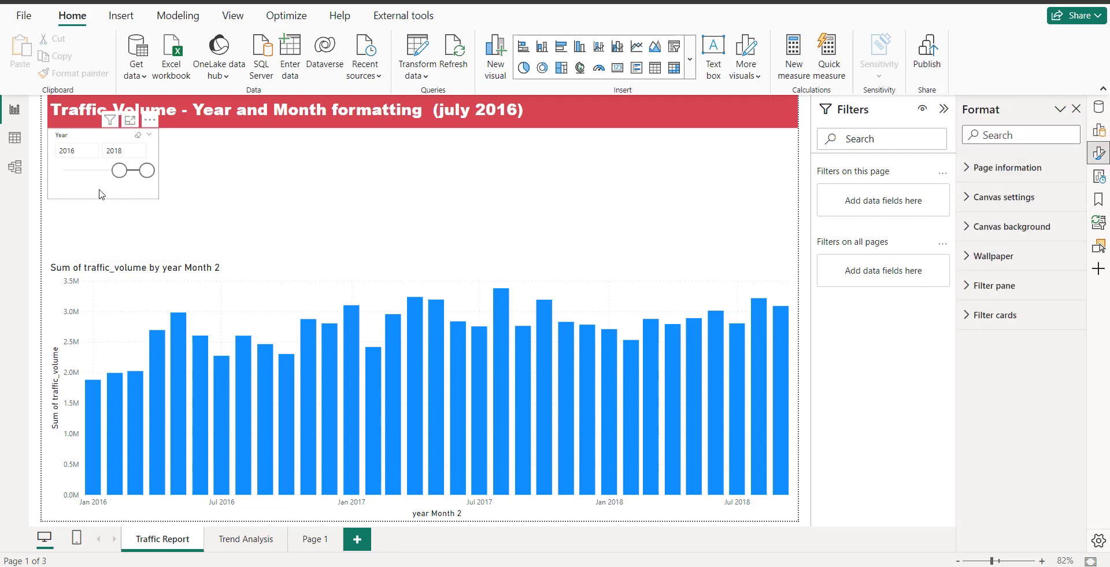
Switch the Year slicer's style to Tile, one button per year 2012–2018.
{"action": "left_click", "coordinate": [104, 168]}
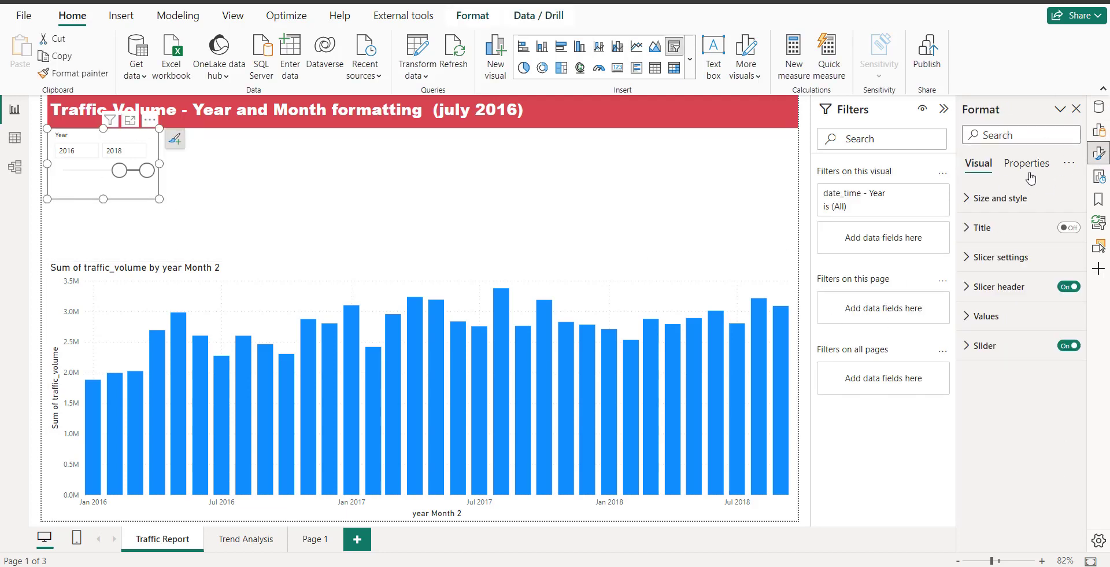
{"action": "left_click", "coordinate": [1001, 257]}
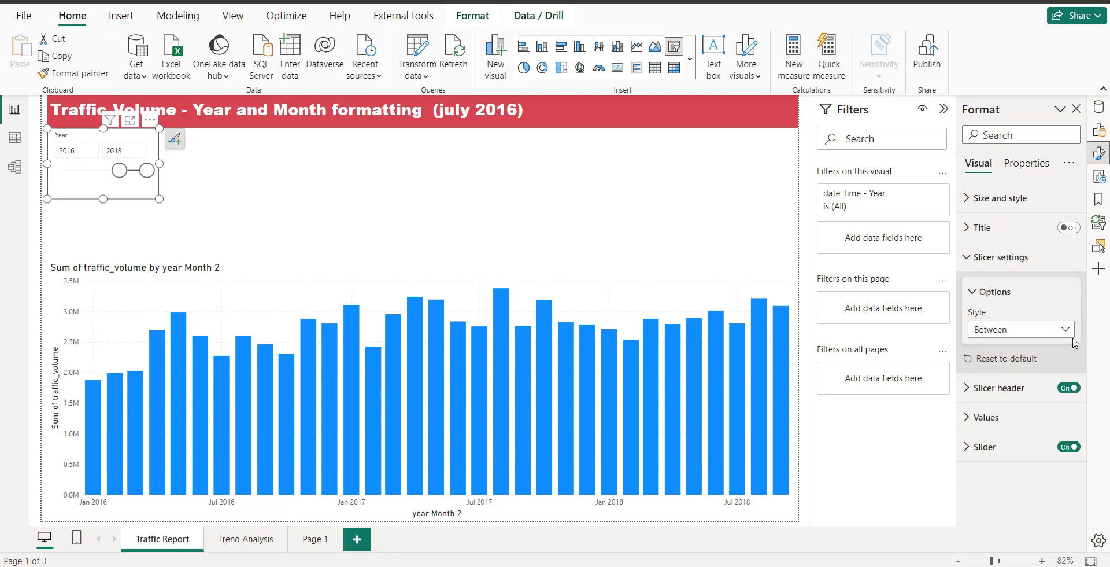
{"action": "left_click", "coordinate": [1020, 329]}
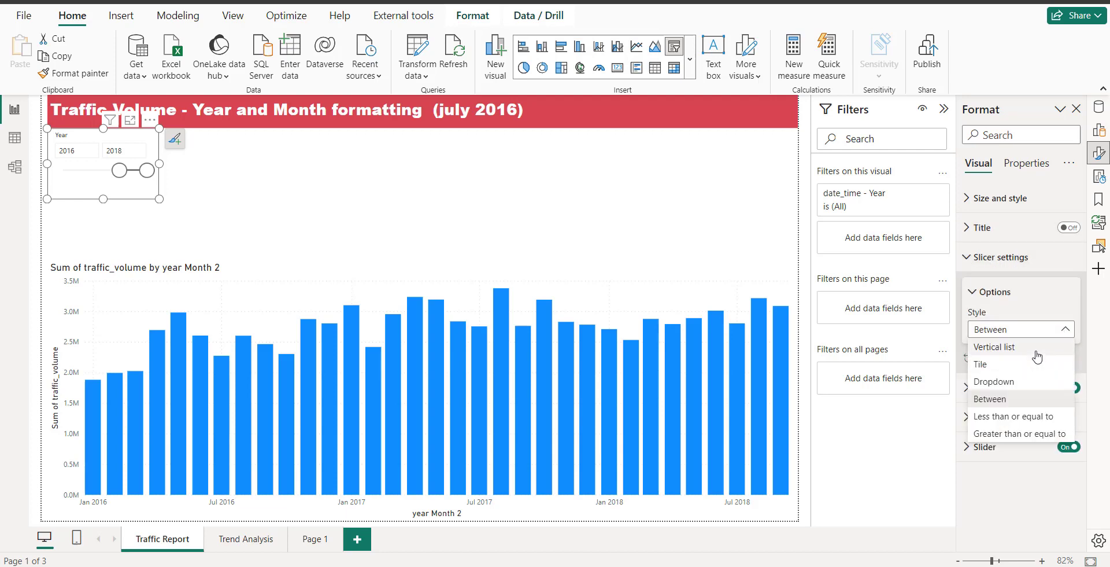
{"action": "mouse_move", "coordinate": [1023, 369]}
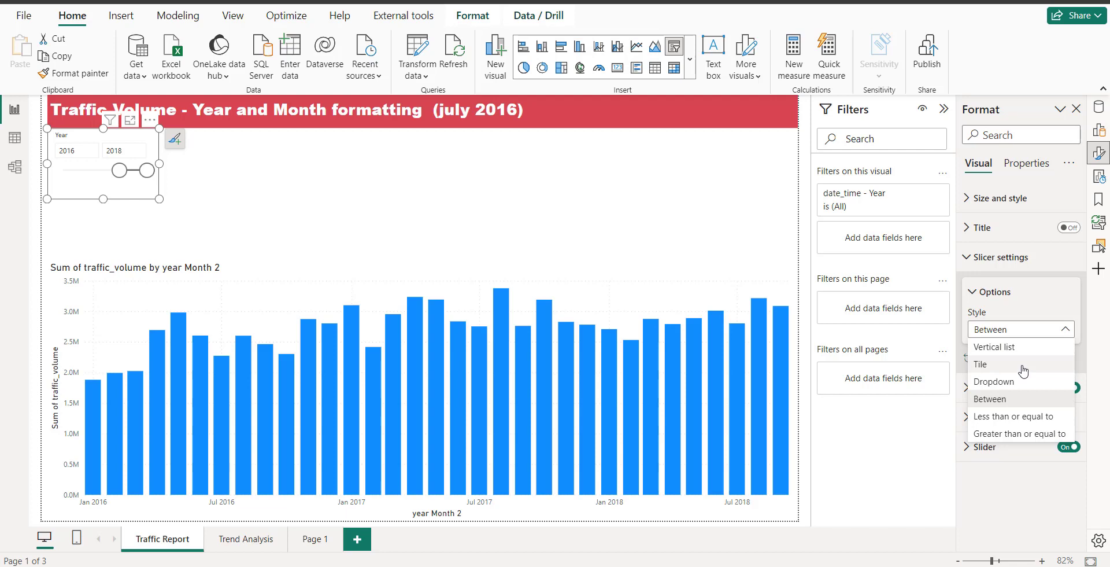
{"action": "left_click", "coordinate": [980, 364]}
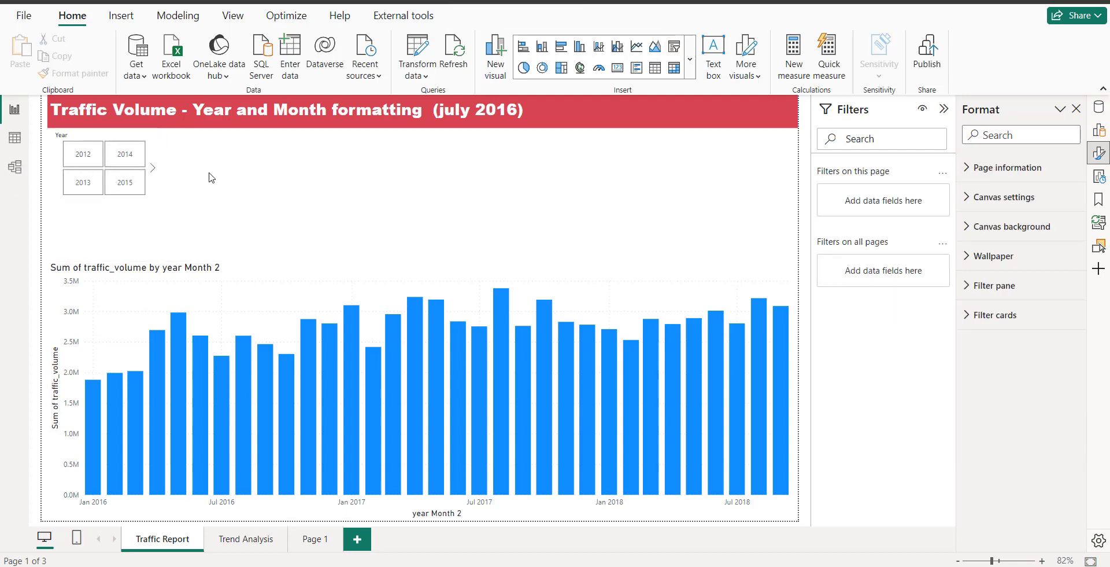
{"action": "mouse_move", "coordinate": [70, 182]}
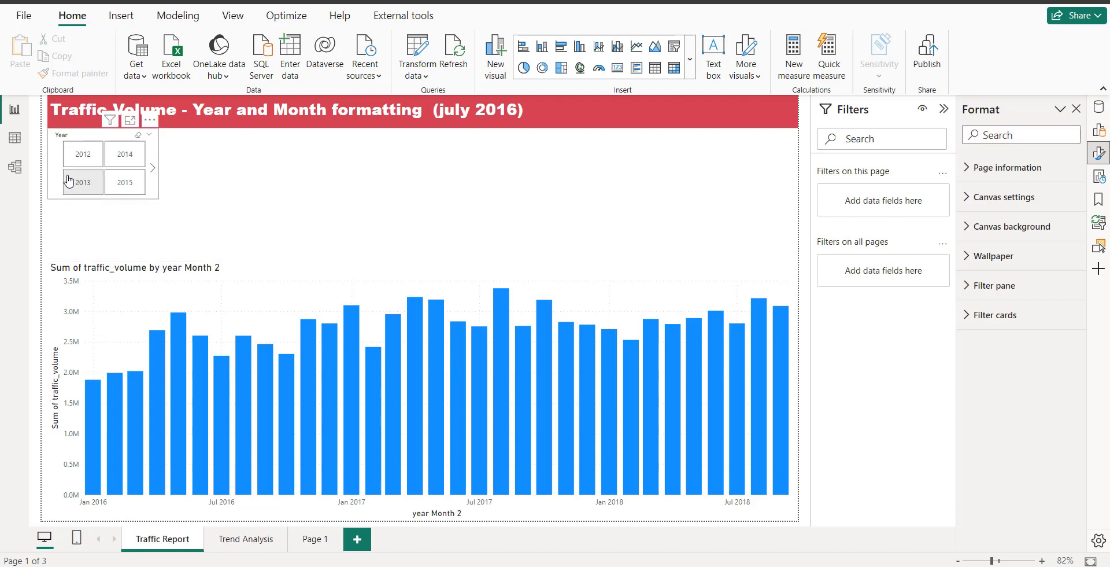
{"action": "left_click", "coordinate": [103, 168]}
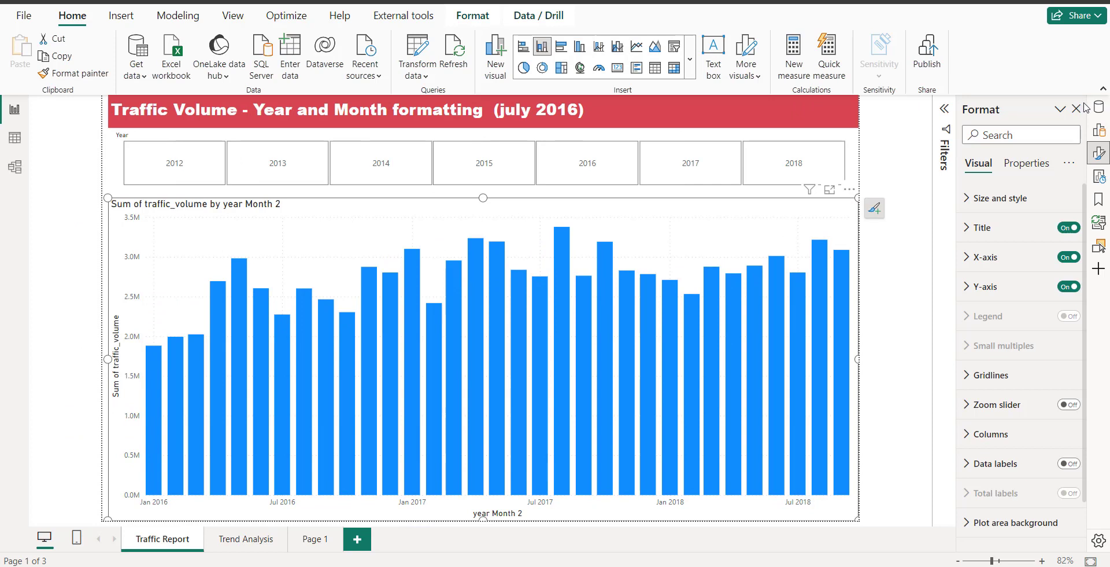
Deselect the chart and pick the 2012 tile, leaving Oct–Dec 2012 bars.
{"action": "left_click", "coordinate": [1098, 130]}
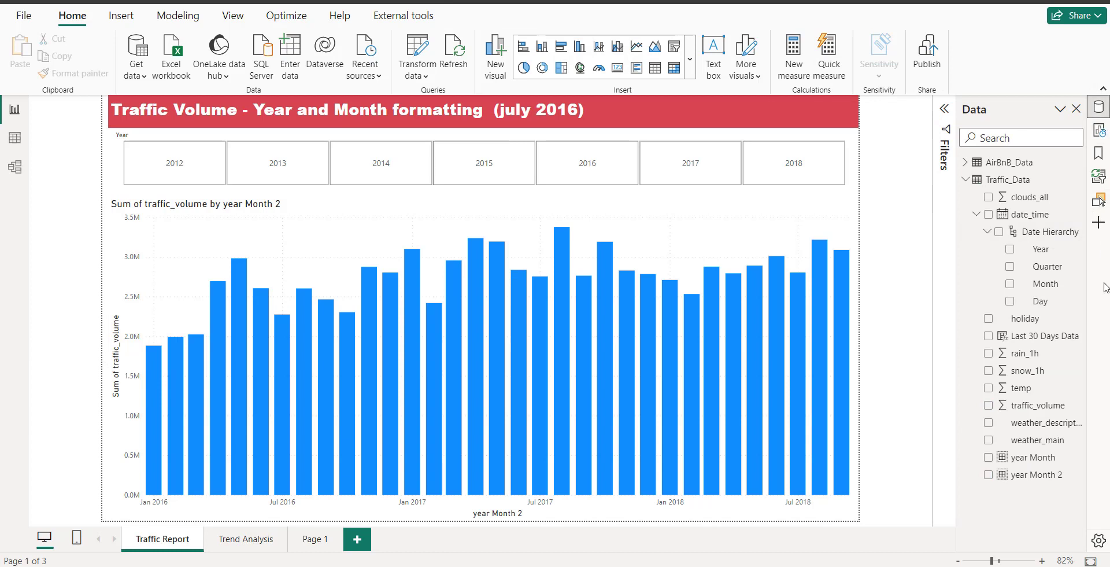
{"action": "left_click", "coordinate": [942, 109]}
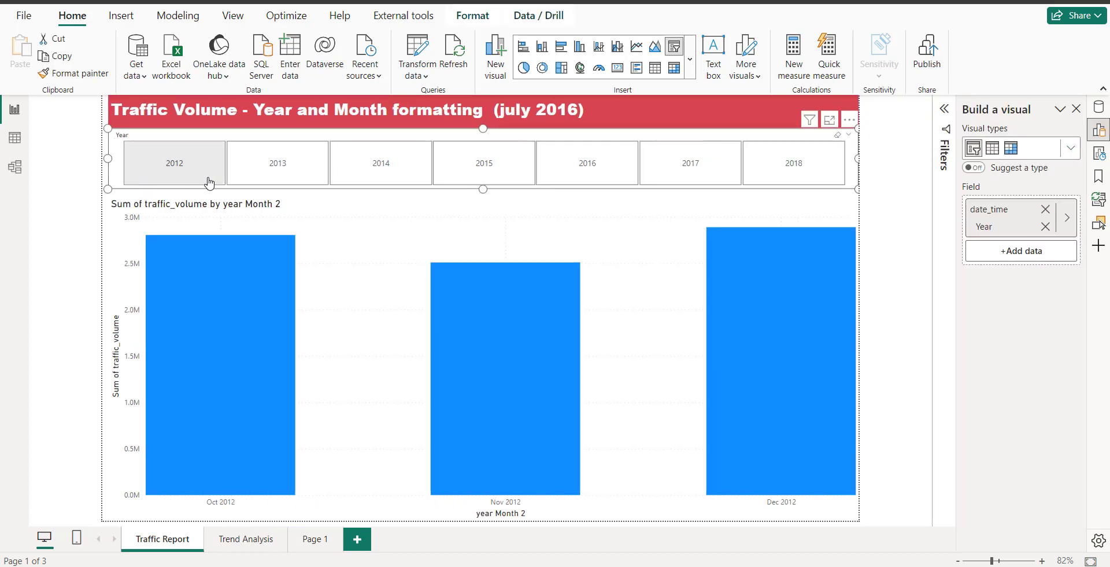
Test year tiles 2013 through 2018, clear the filter, then reselect 2018.
{"action": "left_click", "coordinate": [174, 162]}
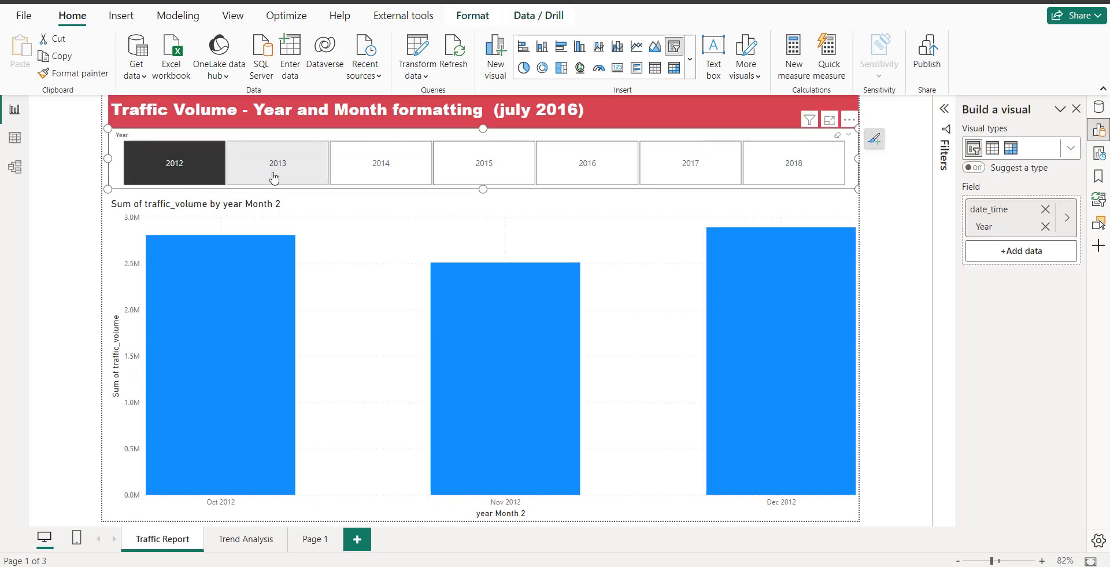
{"action": "left_click", "coordinate": [277, 163]}
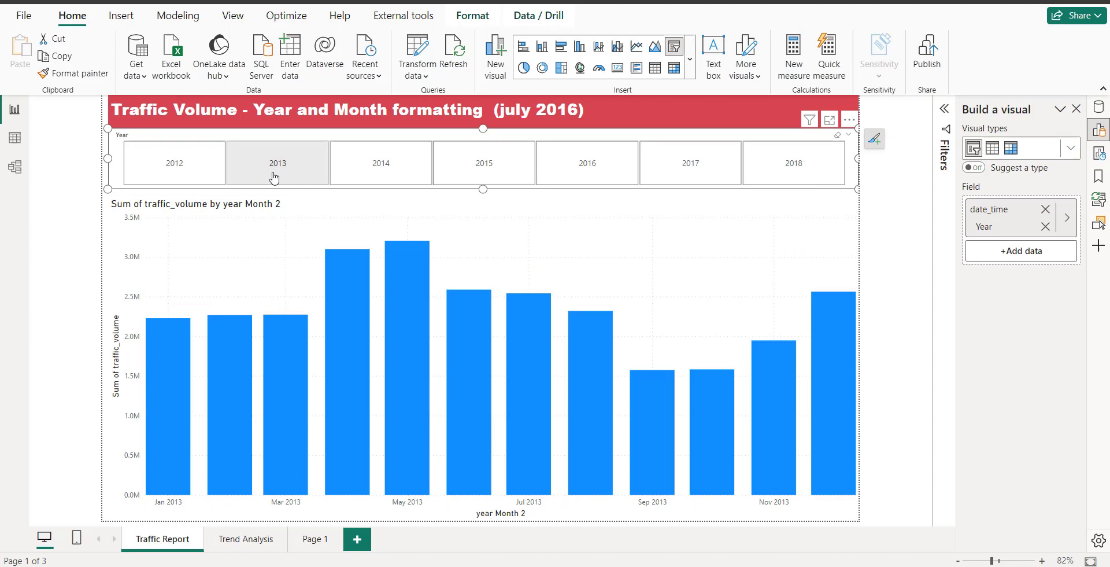
{"action": "left_click", "coordinate": [277, 162]}
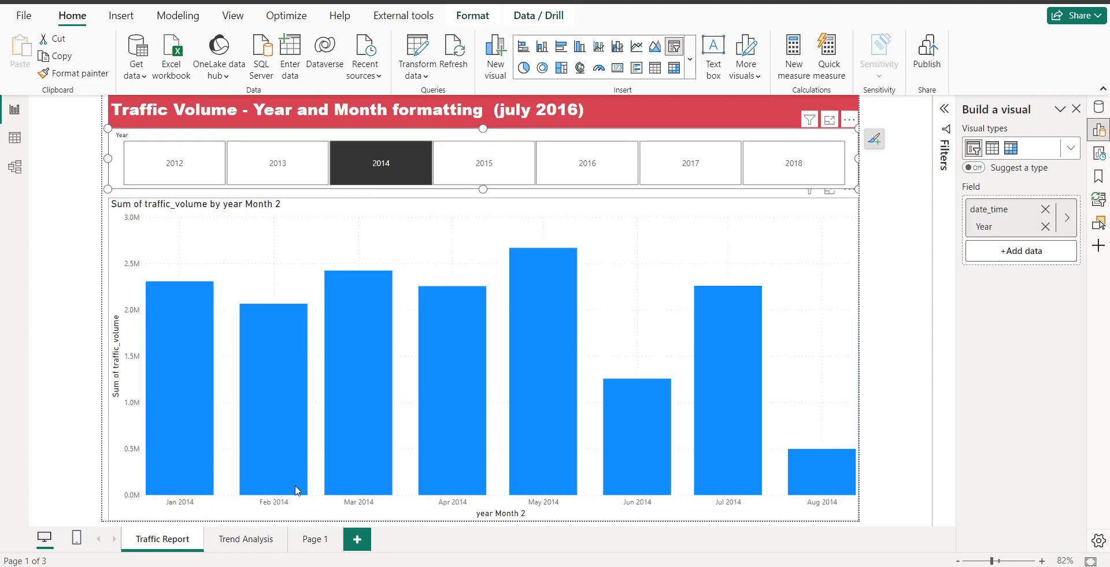
{"action": "mouse_move", "coordinate": [784, 494]}
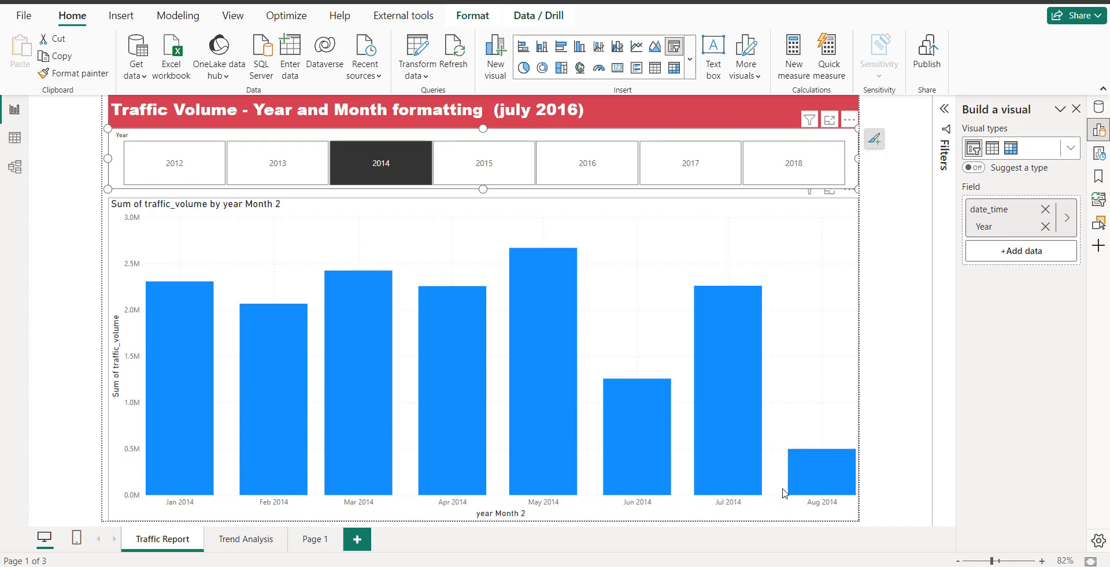
{"action": "left_click", "coordinate": [484, 163]}
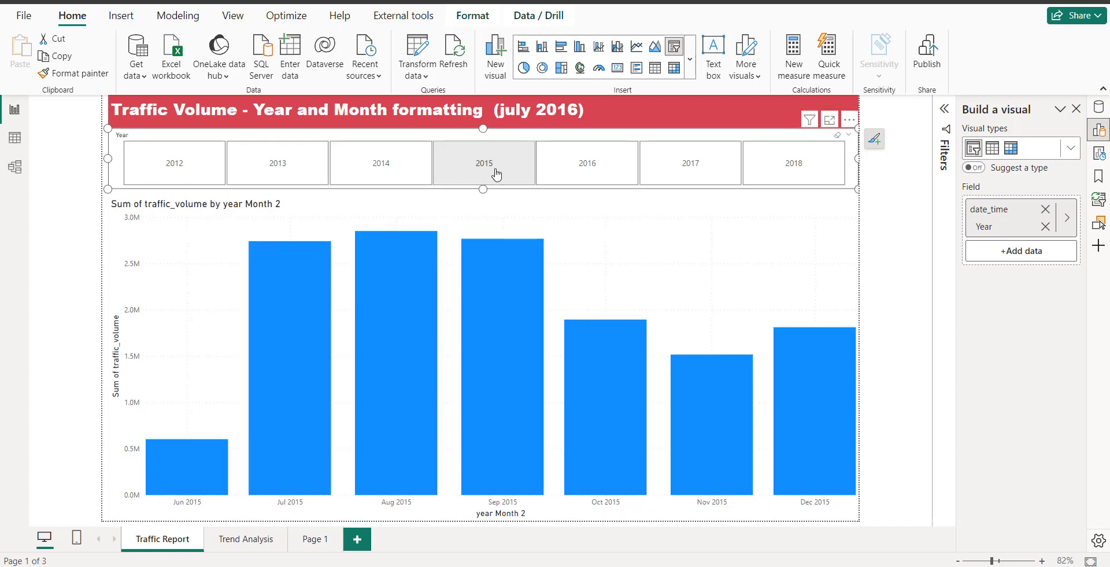
{"action": "left_click", "coordinate": [587, 163]}
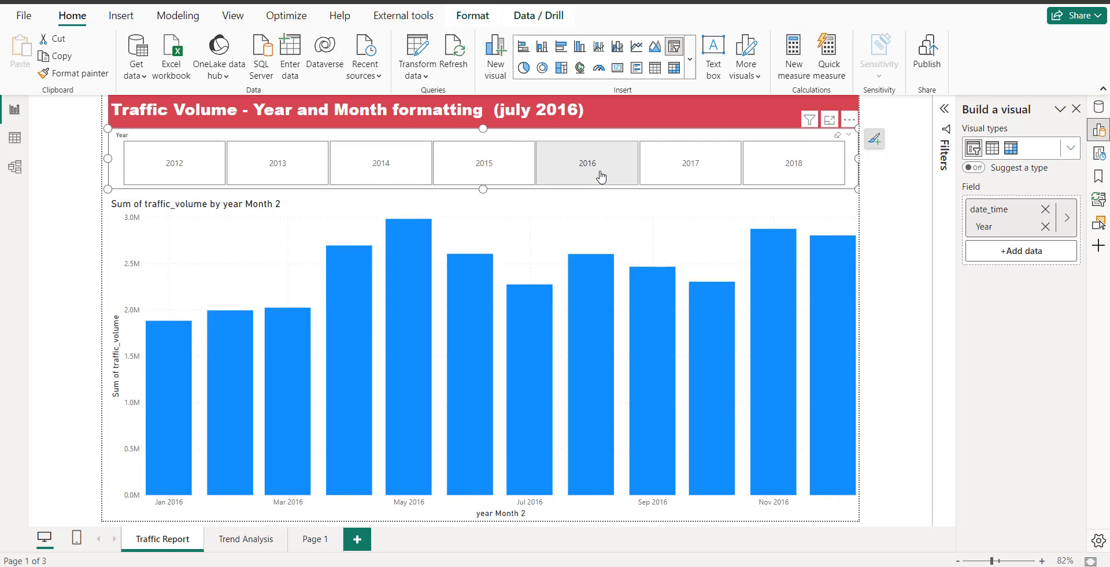
{"action": "left_click", "coordinate": [689, 163]}
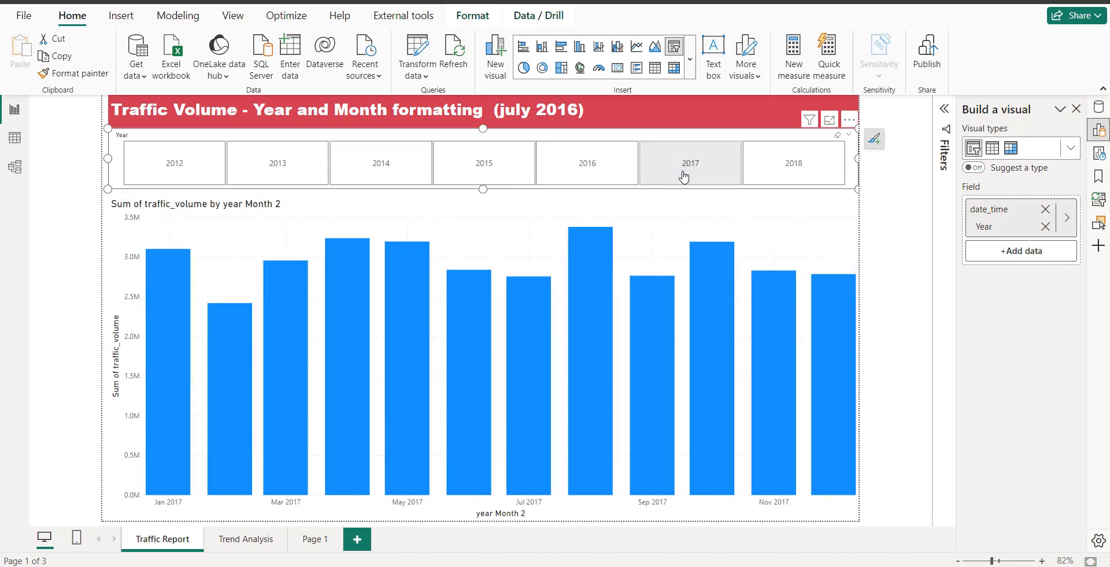
{"action": "mouse_move", "coordinate": [701, 180]}
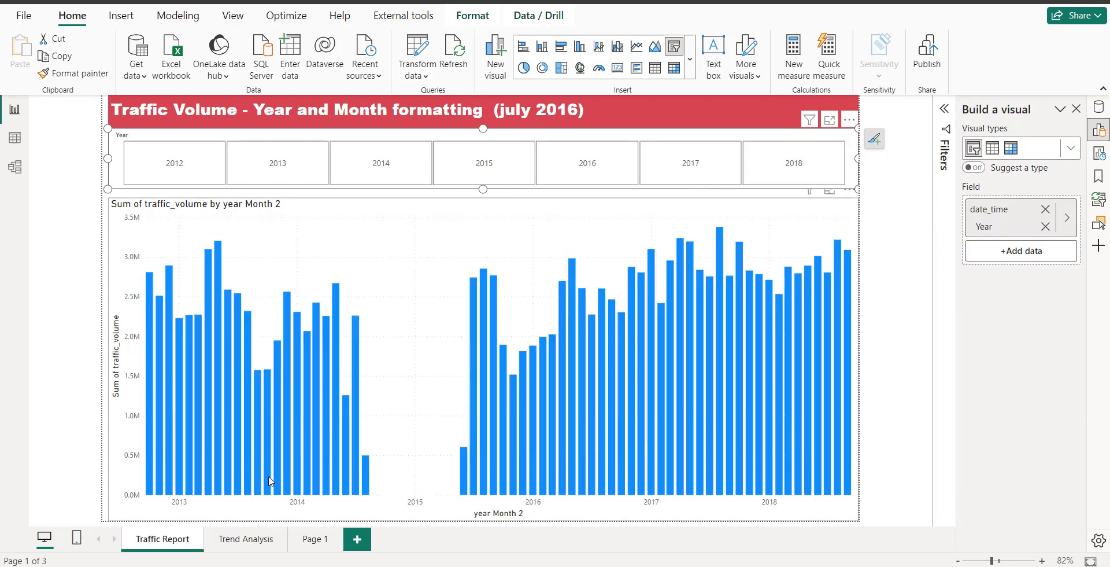
{"action": "left_click", "coordinate": [793, 163]}
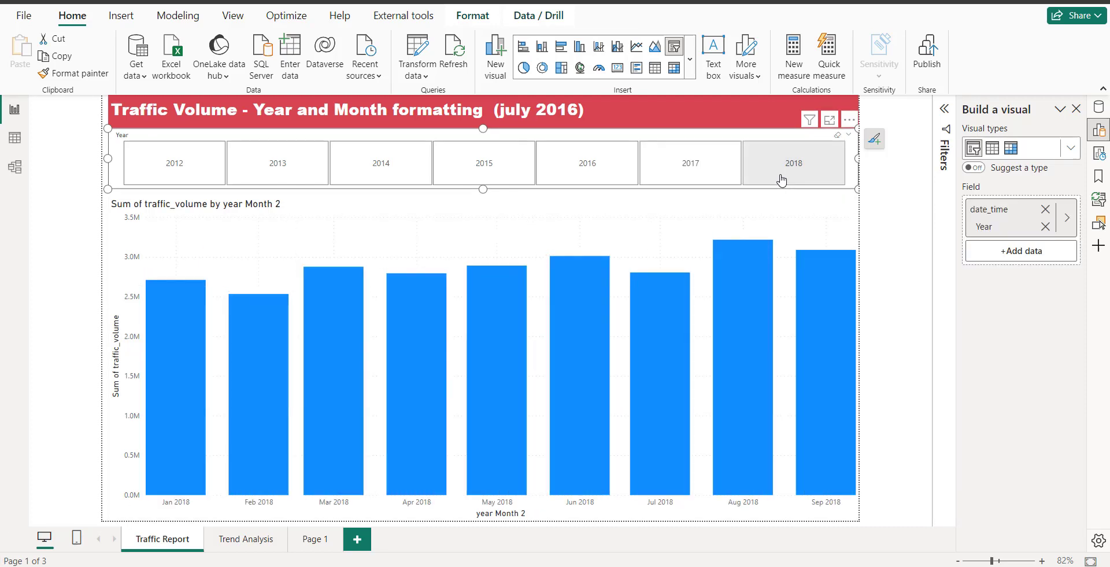
{"action": "left_click", "coordinate": [793, 163]}
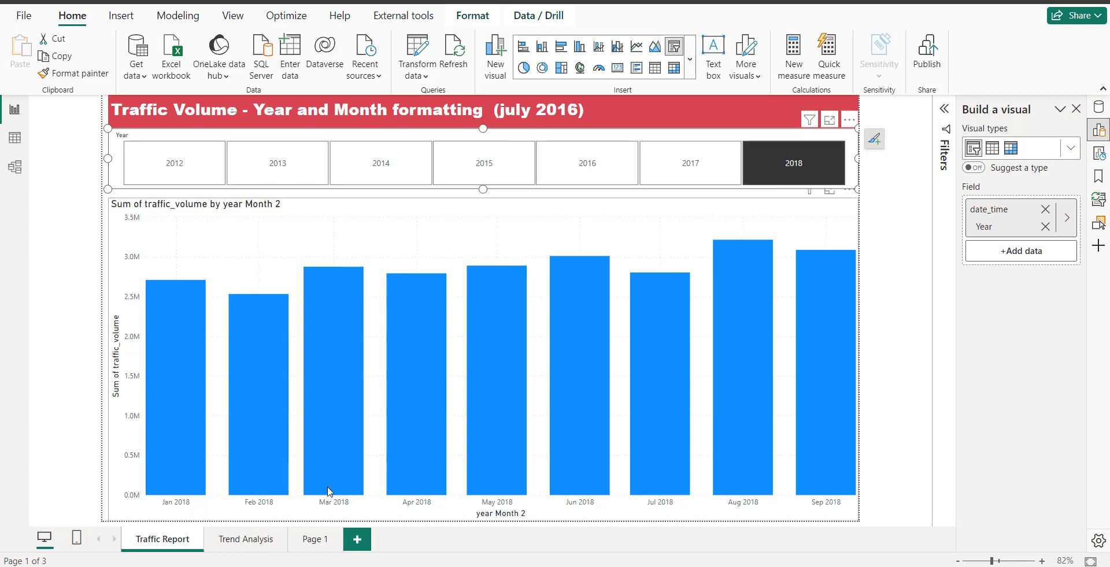
{"action": "left_click", "coordinate": [793, 163]}
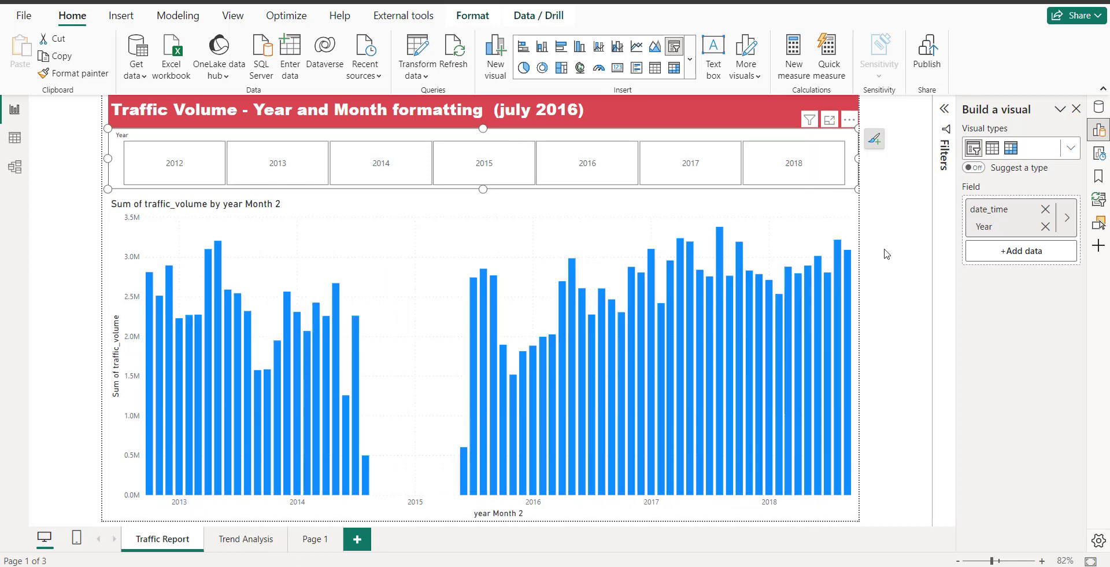
{"action": "left_click", "coordinate": [792, 163]}
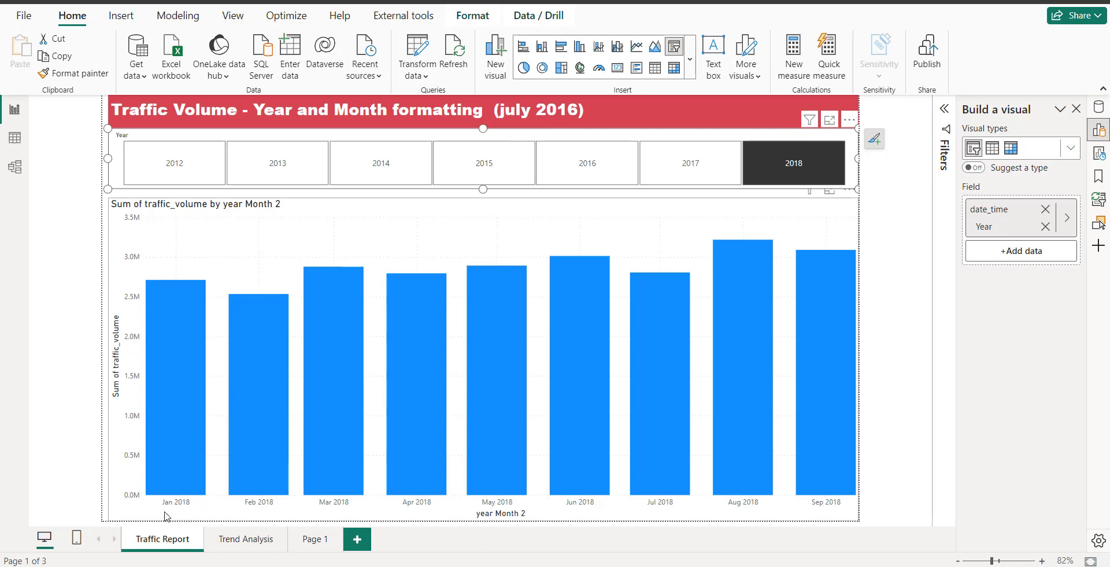
{"action": "mouse_move", "coordinate": [1084, 185]}
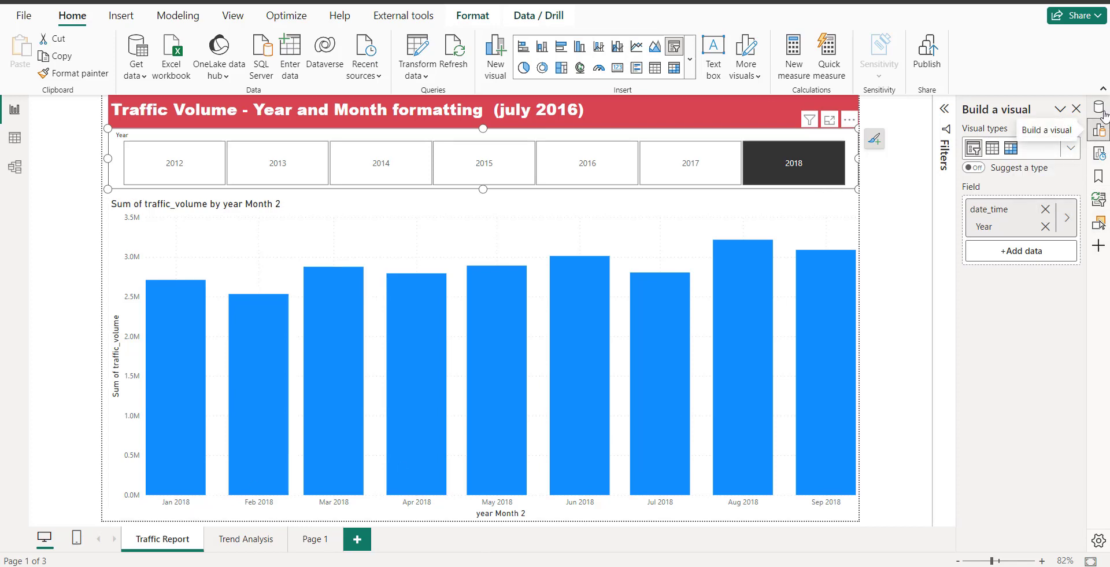
Reopen the year Month 2 bin group in Traffic_Data to view its 1-month bin size.
{"action": "left_click", "coordinate": [1099, 106]}
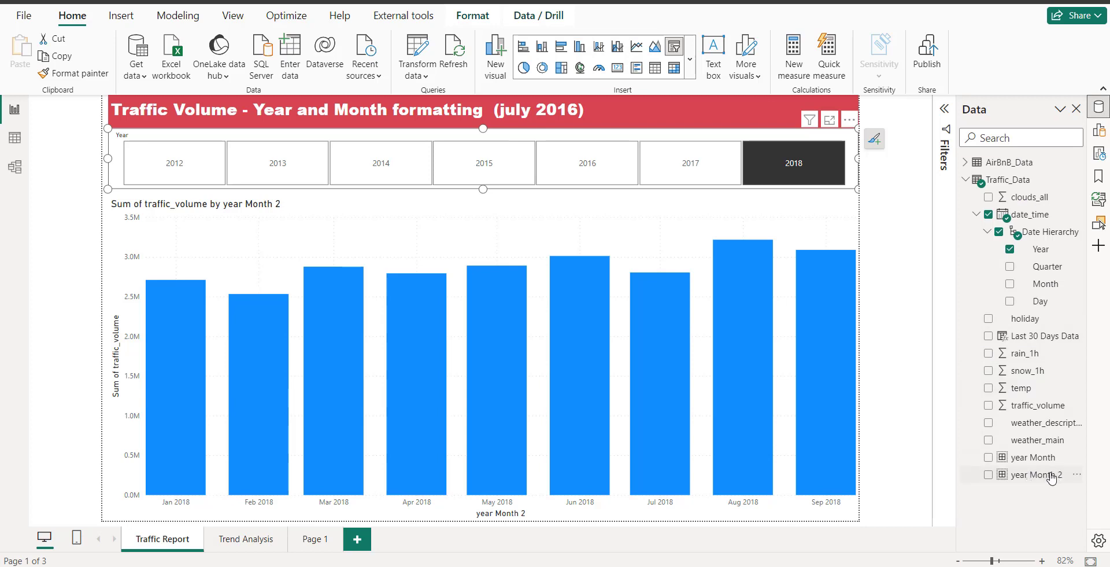
{"action": "left_click", "coordinate": [1038, 474]}
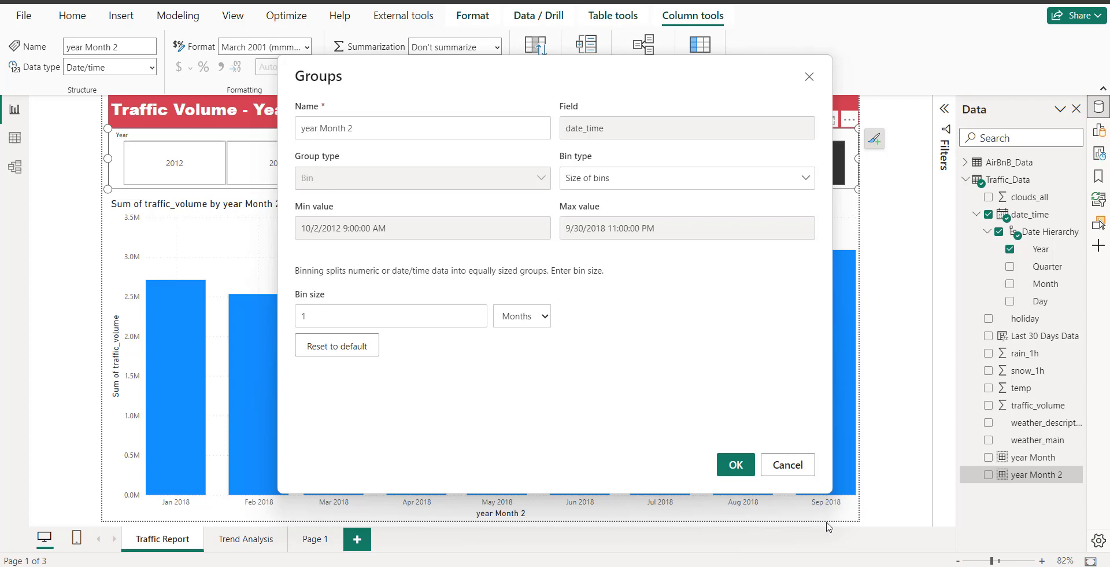
{"action": "mouse_move", "coordinate": [206, 70]}
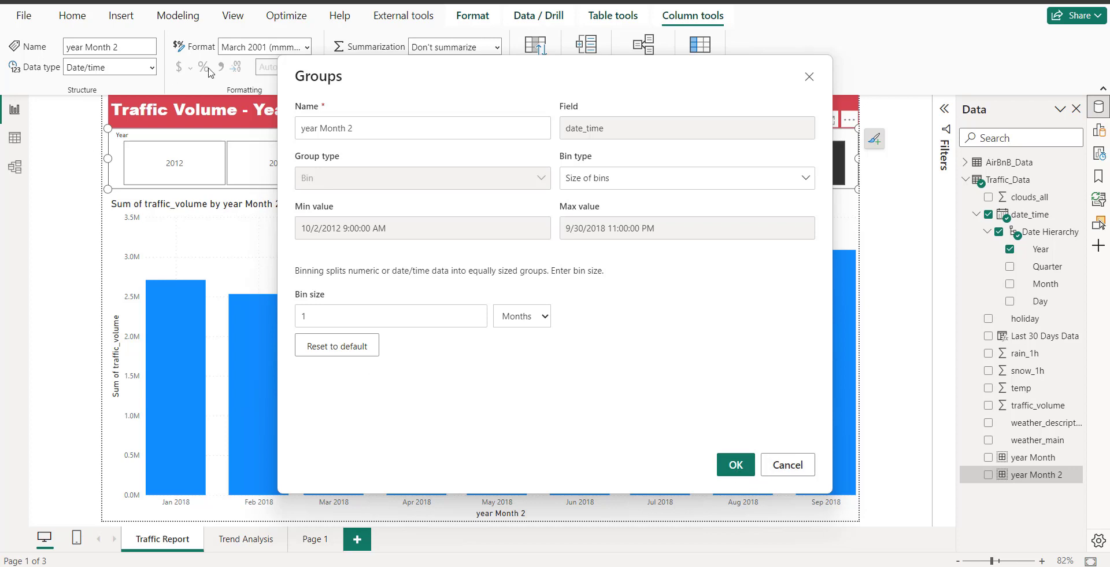